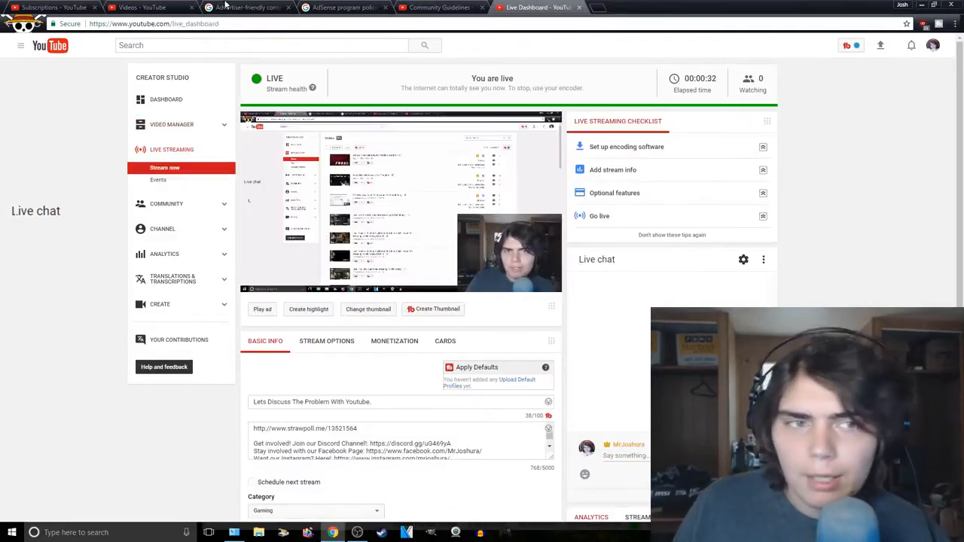
# Show the Video Manager list of uploaded videos with their ad suitability status
pyautogui.click(139, 9)
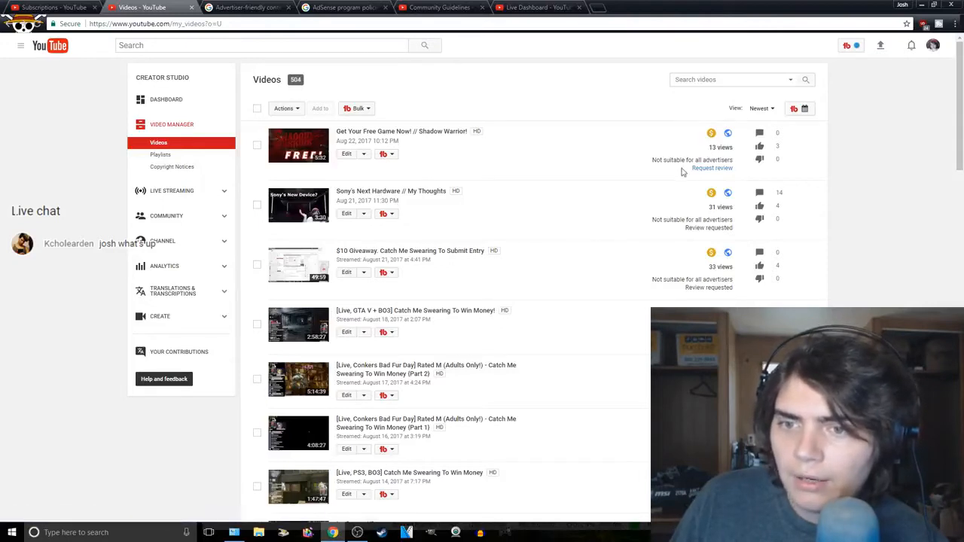
pyautogui.moveTo(712, 132)
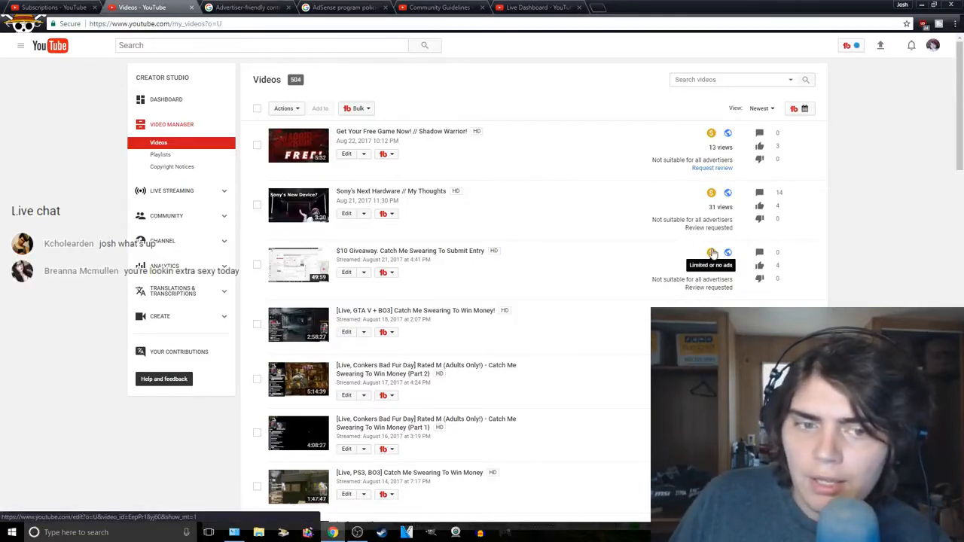
pyautogui.moveTo(711, 193)
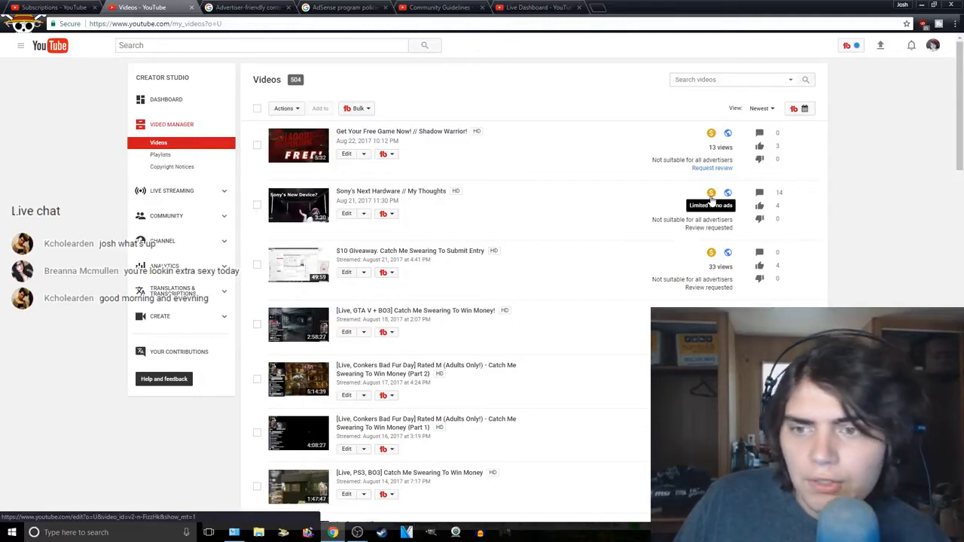
pyautogui.moveTo(701, 126)
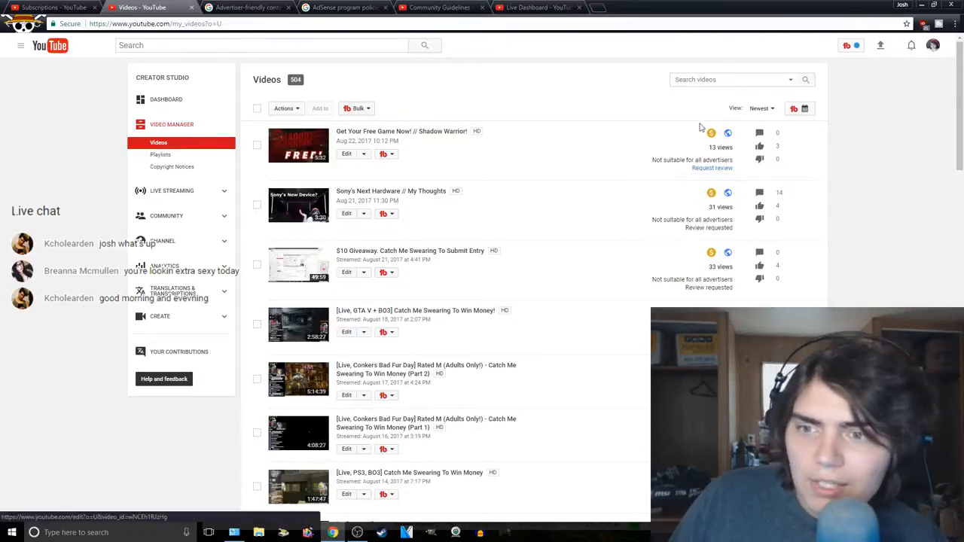
pyautogui.moveTo(711, 135)
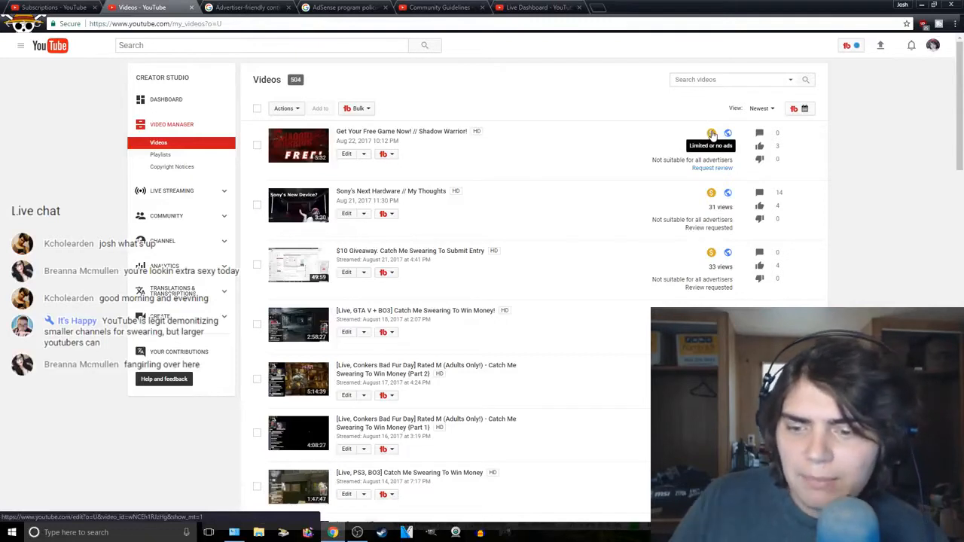
pyautogui.scroll(-3)
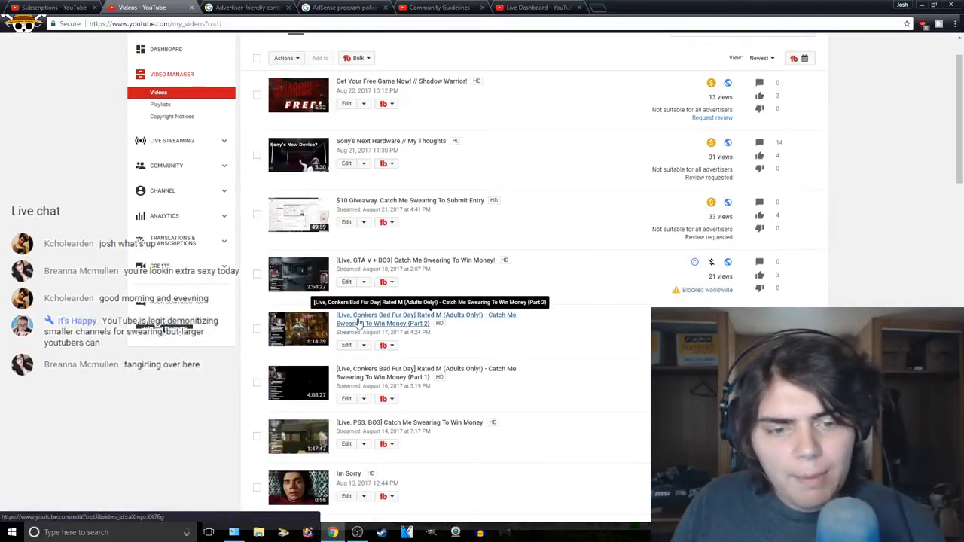
pyautogui.moveTo(446, 323)
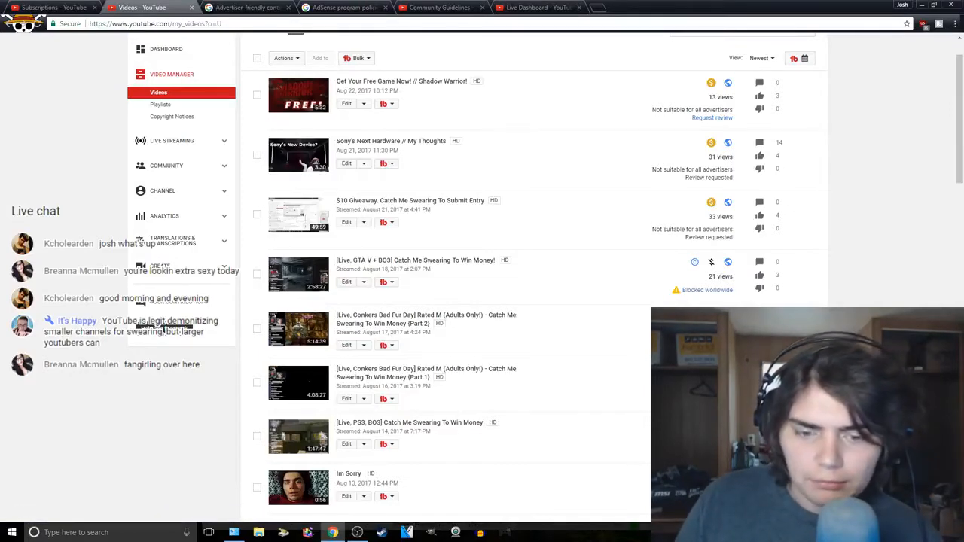
pyautogui.scroll(-3)
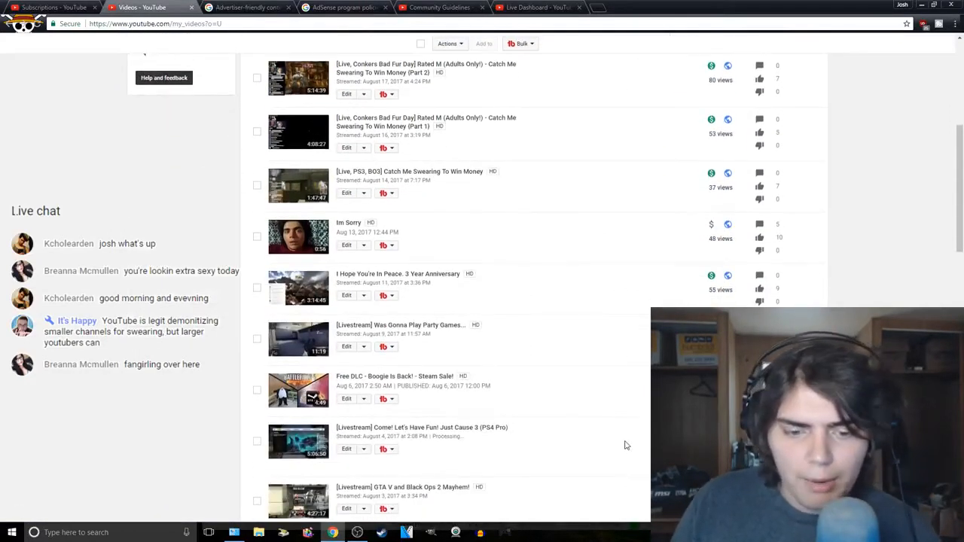
pyautogui.scroll(-3)
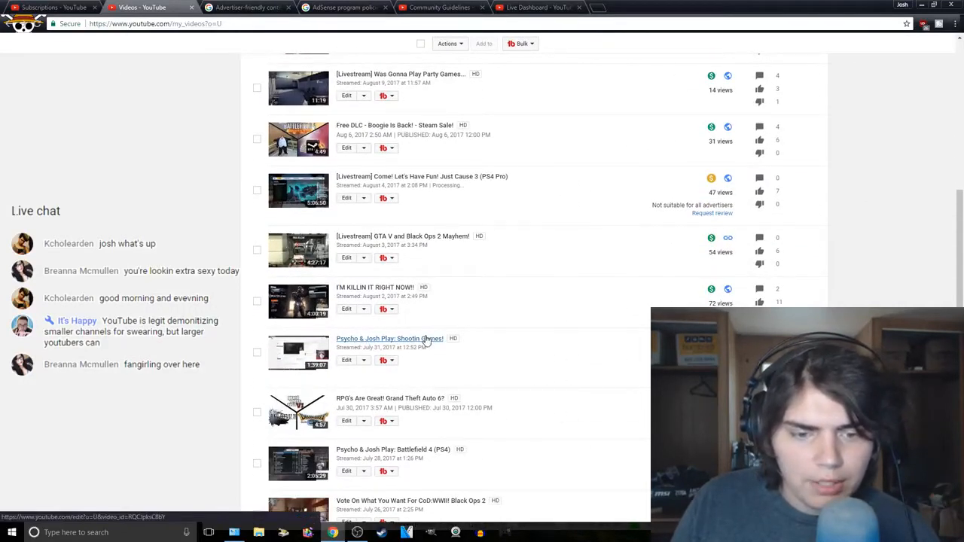
pyautogui.scroll(-3)
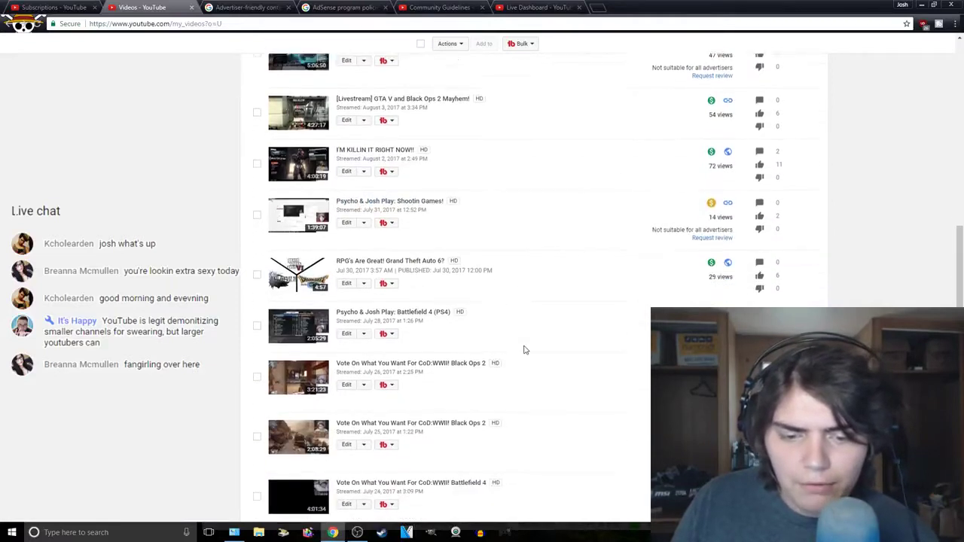
pyautogui.scroll(-3)
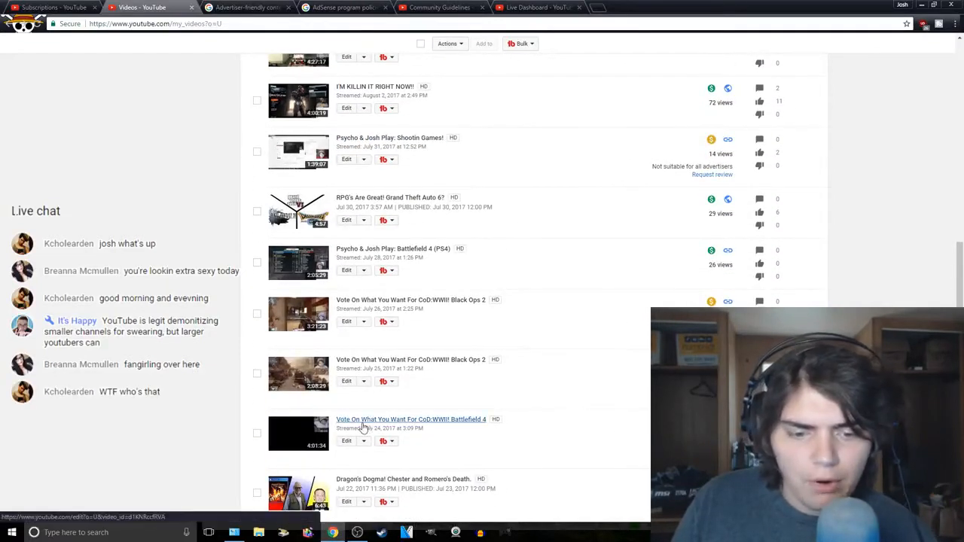
pyautogui.scroll(-3)
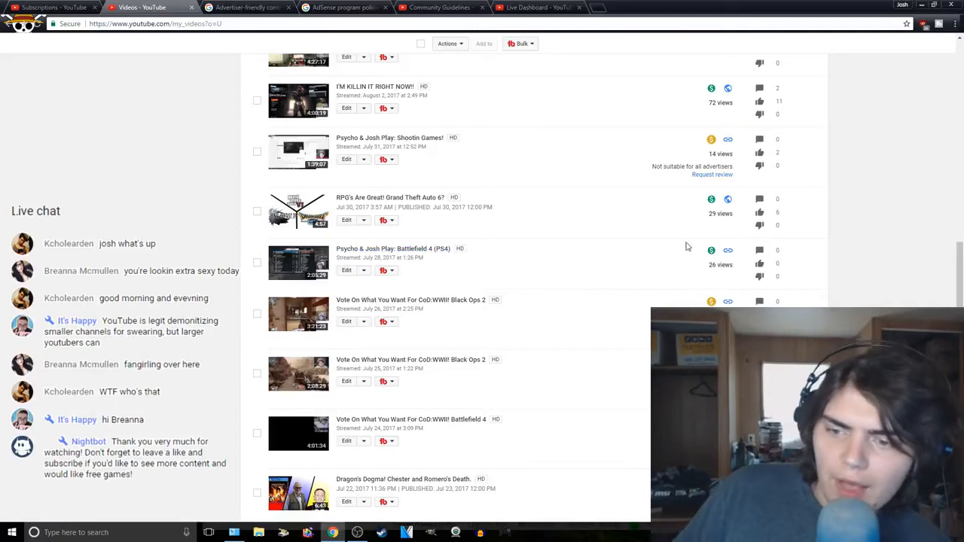
pyautogui.moveTo(712, 251)
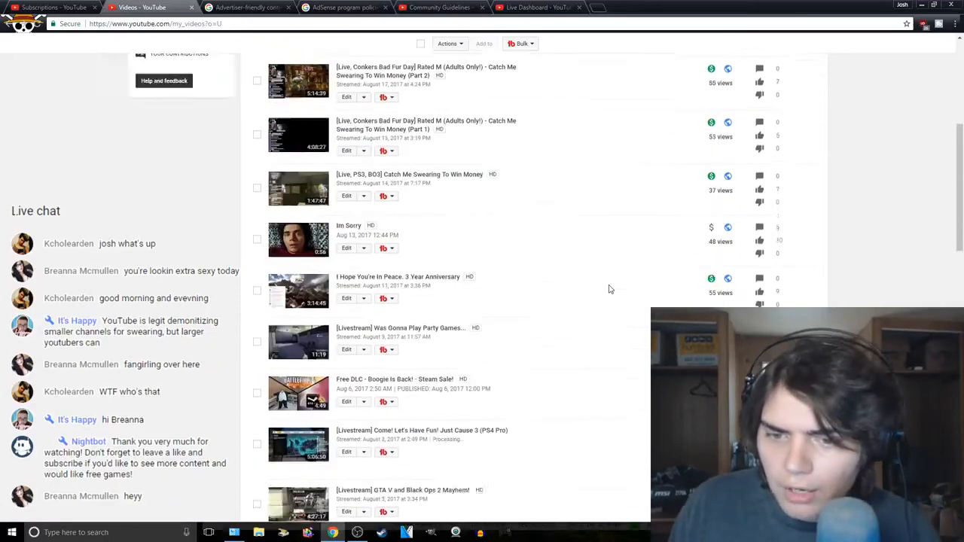
pyautogui.scroll(3)
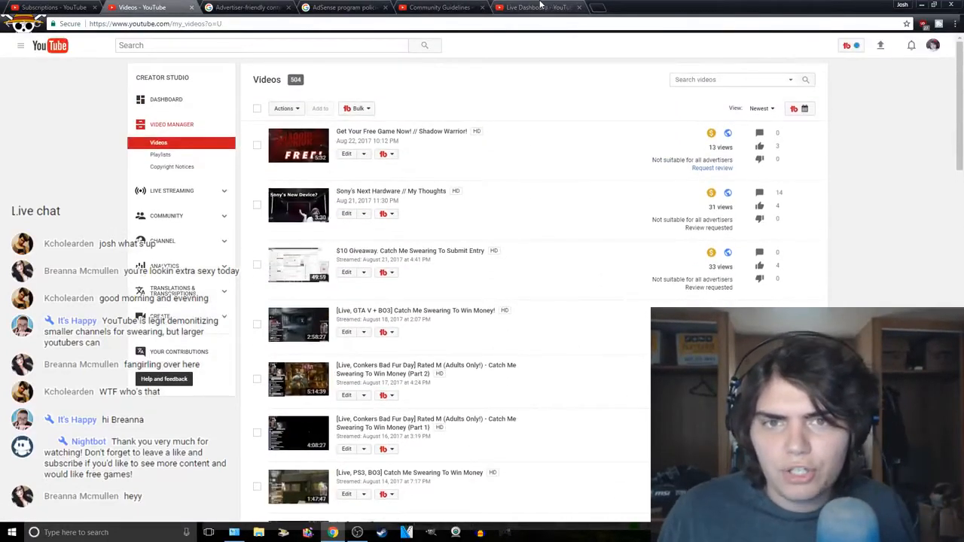
pyautogui.click(539, 9)
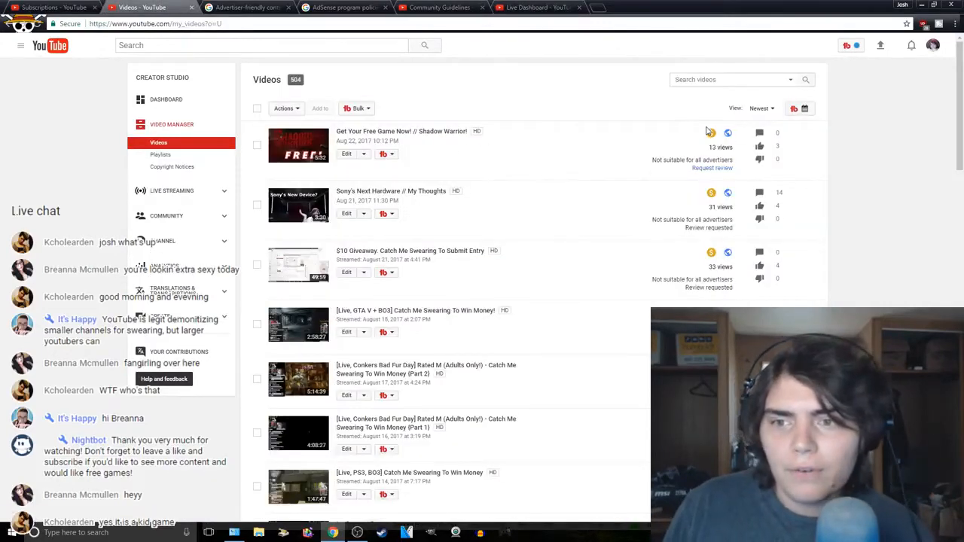
pyautogui.moveTo(712, 133)
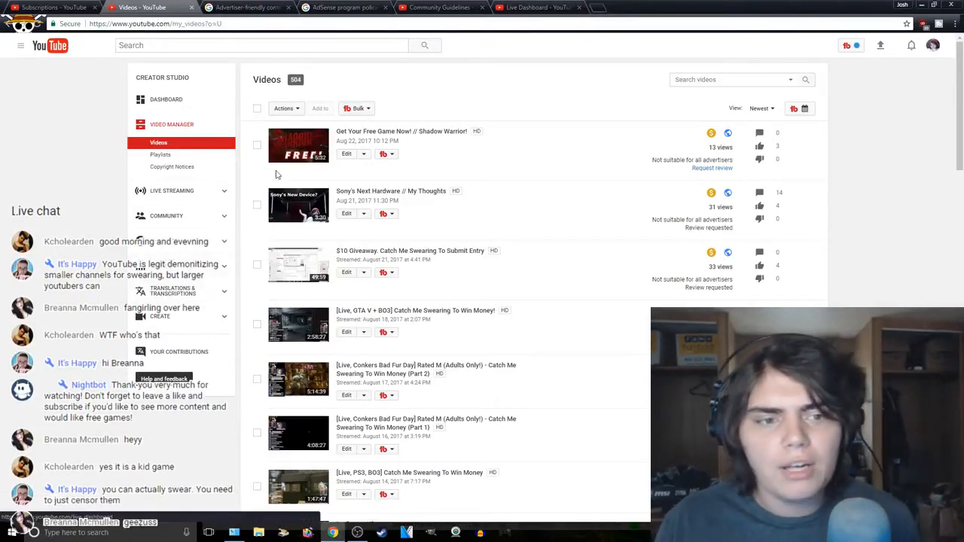
pyautogui.moveTo(295, 169)
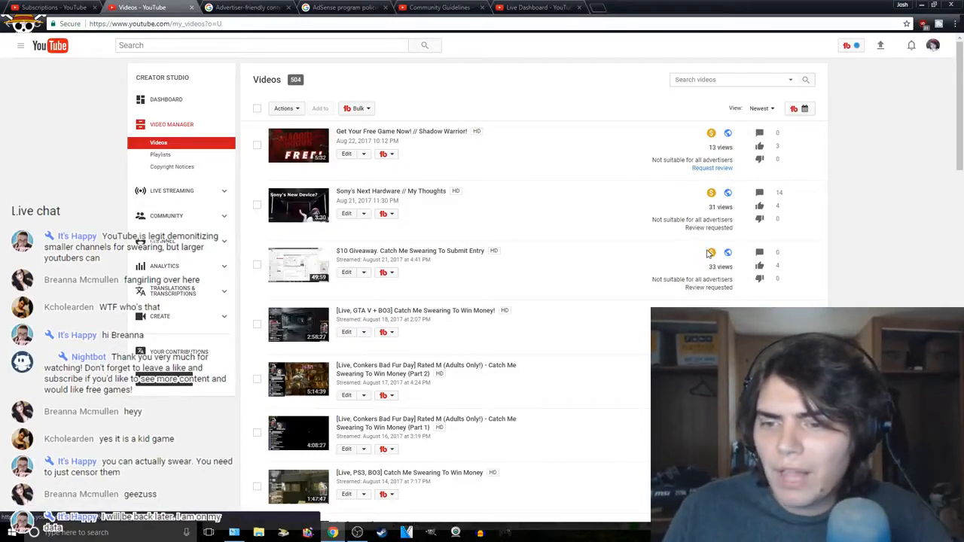
pyautogui.moveTo(711, 253)
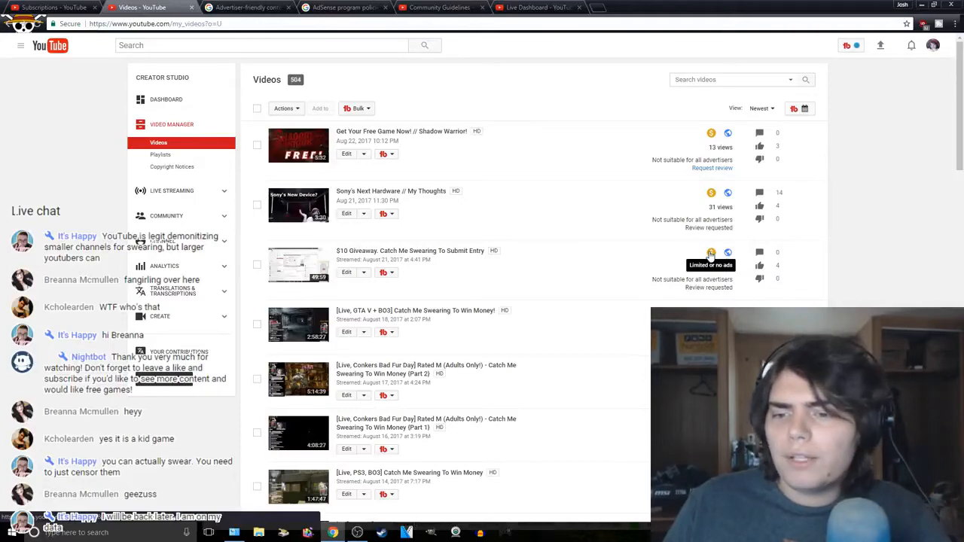
pyautogui.scroll(-3)
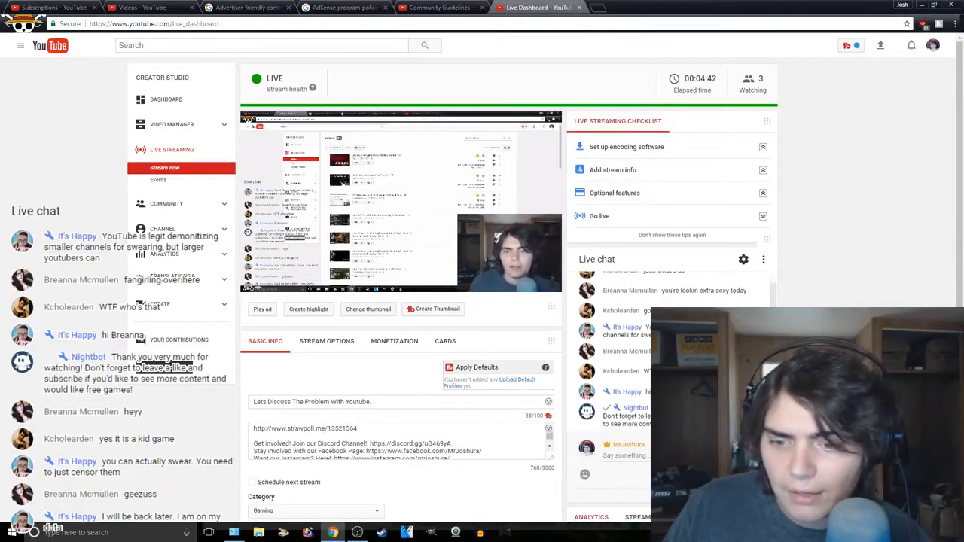
# Bring up the YouTube Help page on advertiser-friendly content guidelines
pyautogui.scroll(-3)
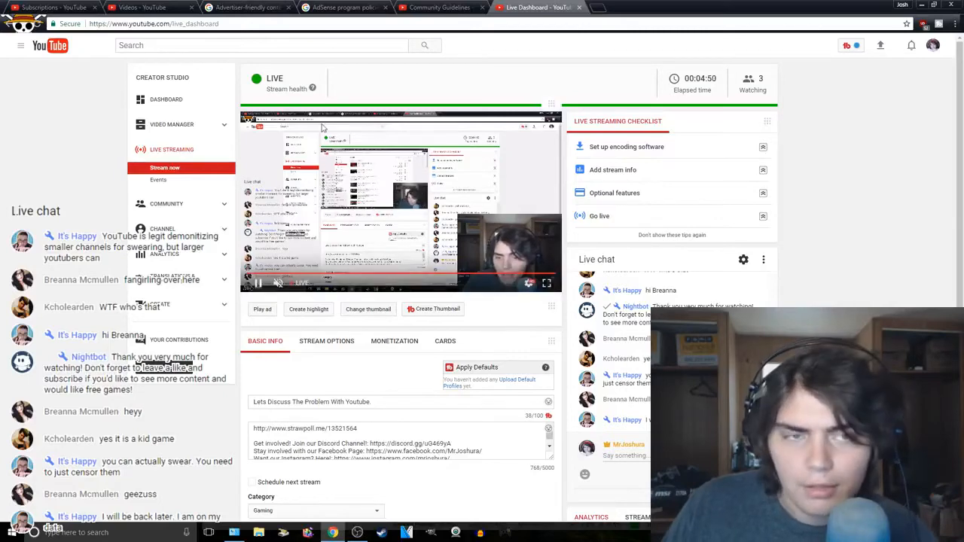
pyautogui.click(241, 6)
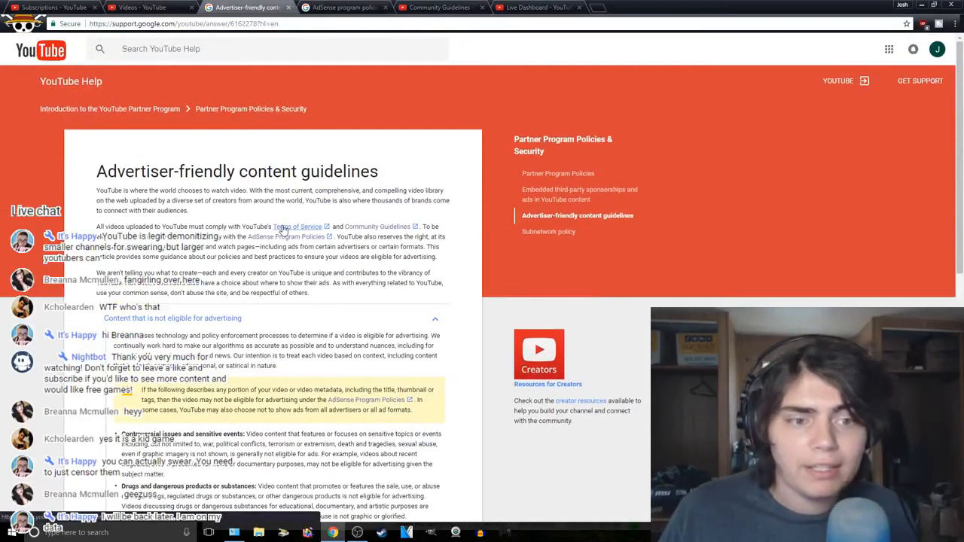
pyautogui.scroll(-3)
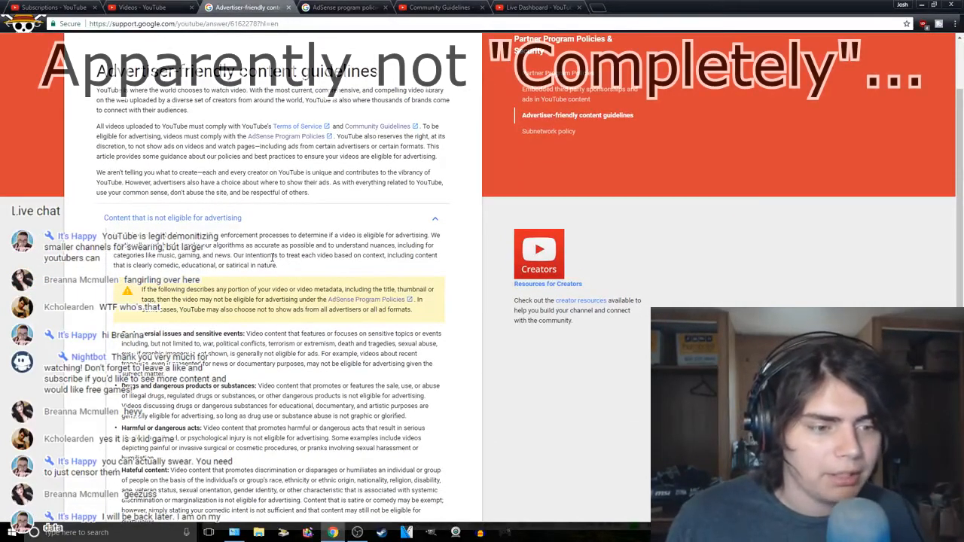
pyautogui.scroll(-3)
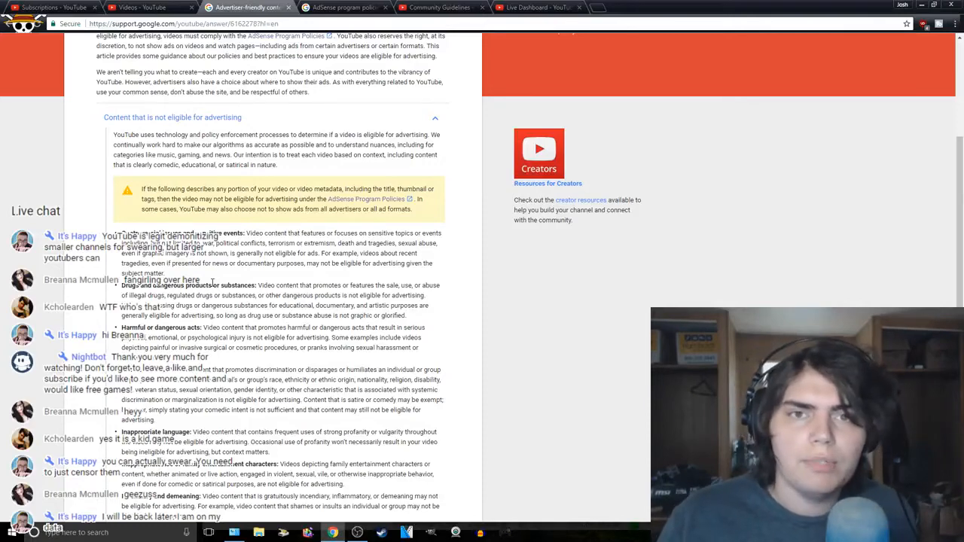
pyautogui.scroll(-3)
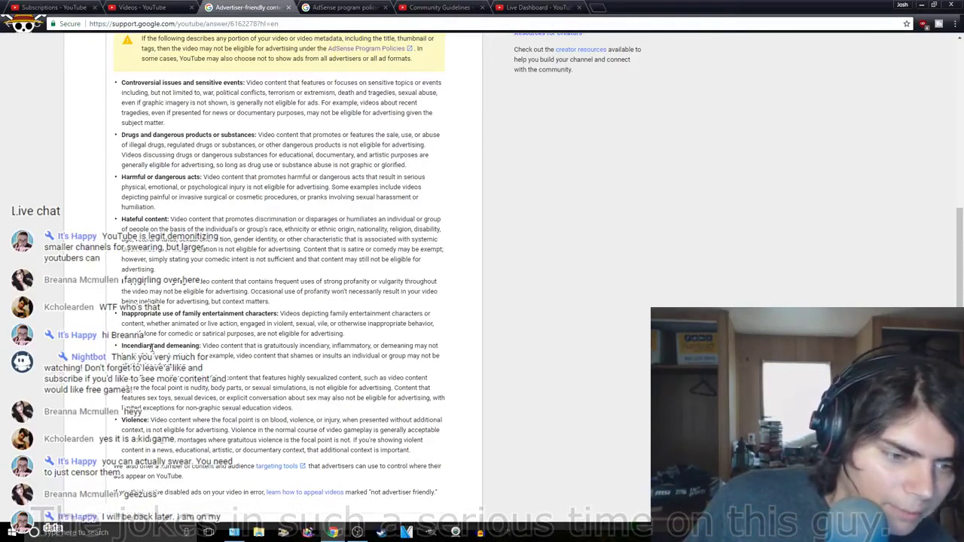
pyautogui.scroll(-3)
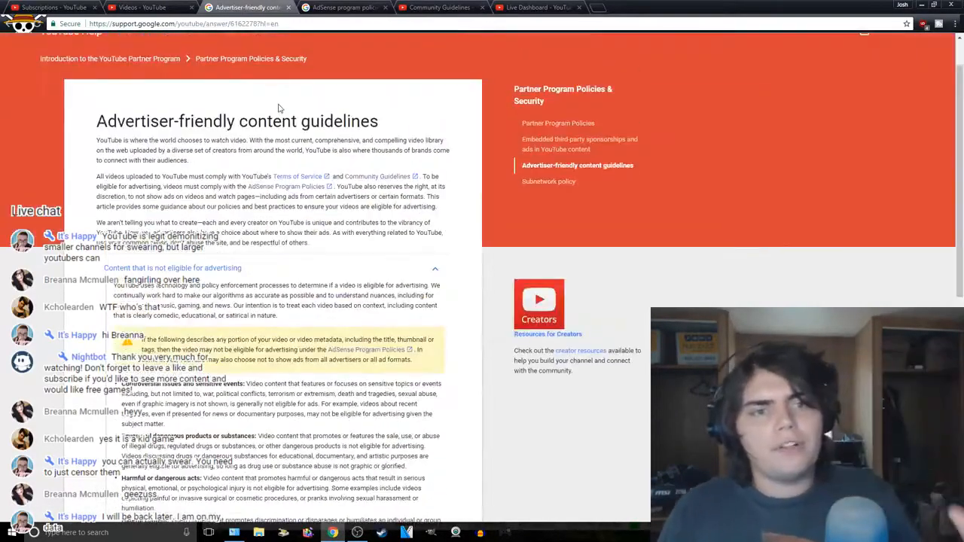
# Show the AdSense program policies page after a quick check on the live dashboard
pyautogui.click(344, 9)
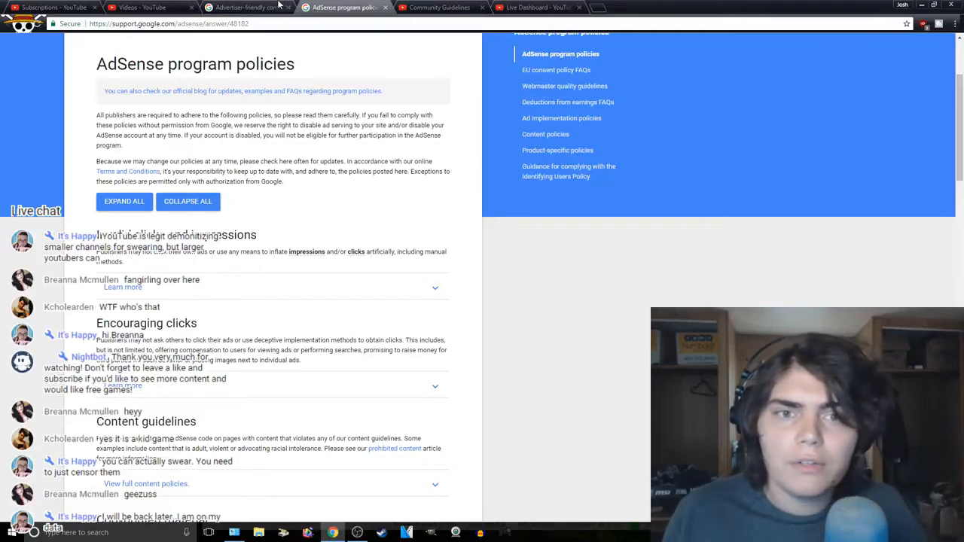
pyautogui.click(538, 8)
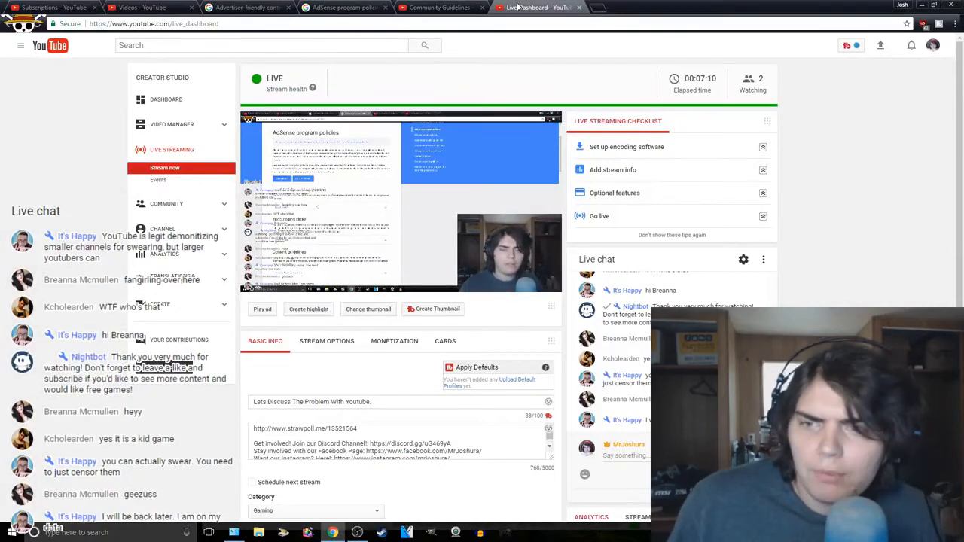
pyautogui.click(332, 8)
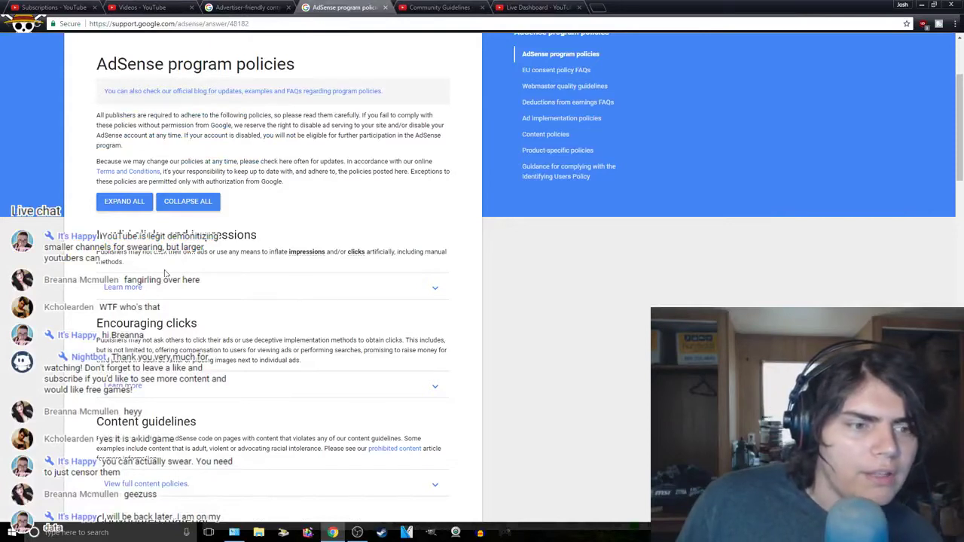
pyautogui.moveTo(211, 266)
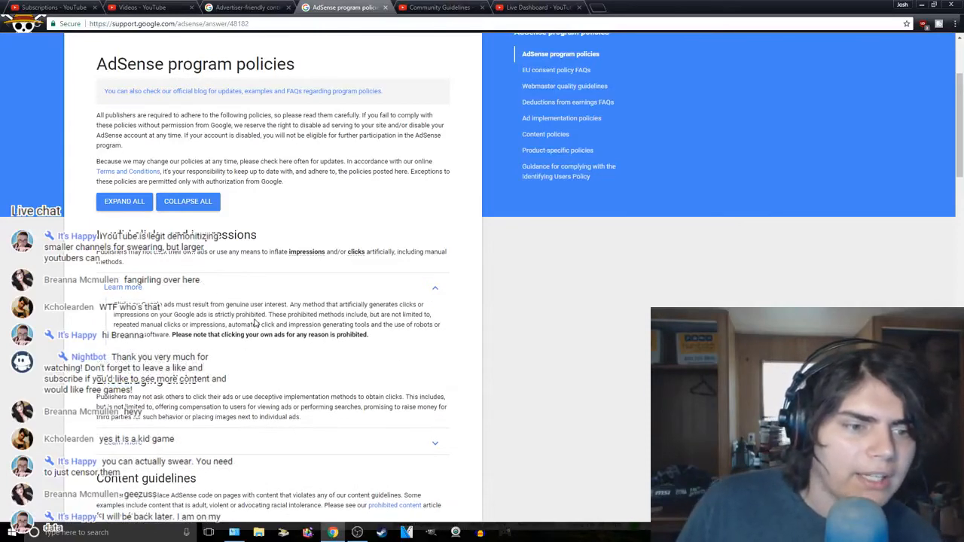
pyautogui.scroll(-3)
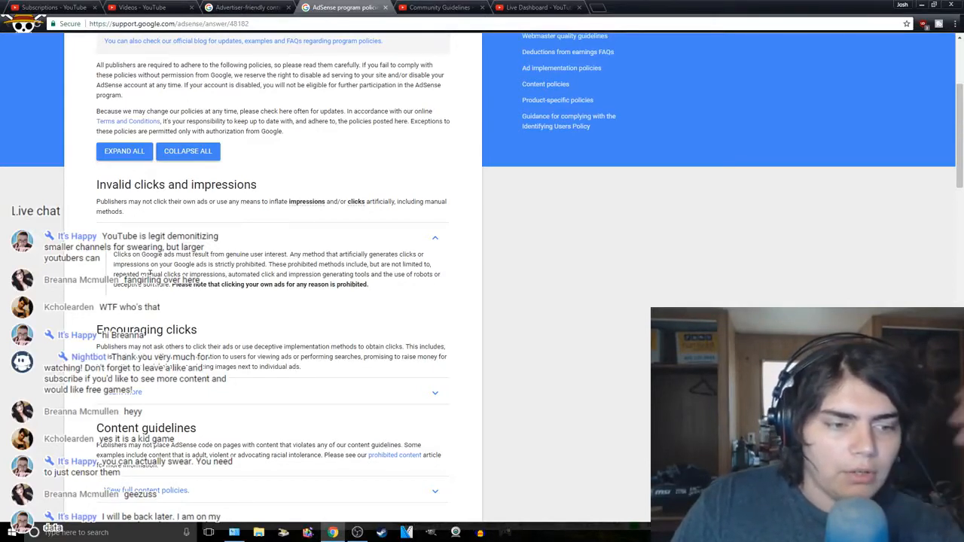
pyautogui.scroll(-3)
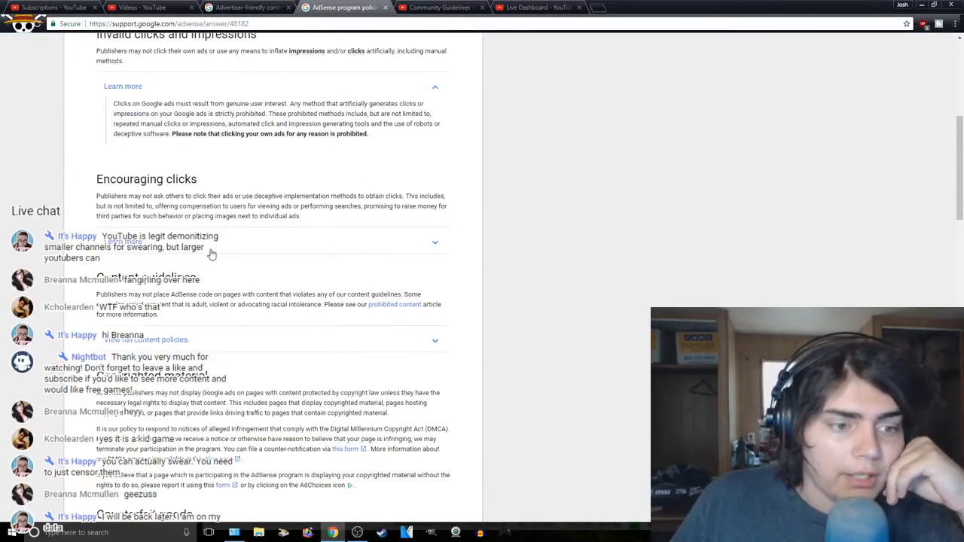
# Expand the Encouraging clicks policy to list prohibited click-solicitation practices
pyautogui.click(434, 241)
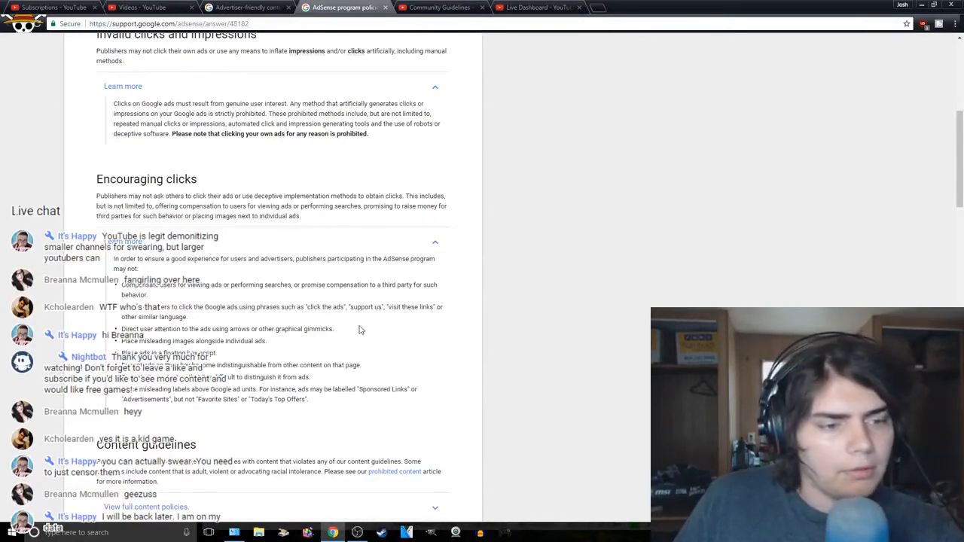
pyautogui.moveTo(581, 306)
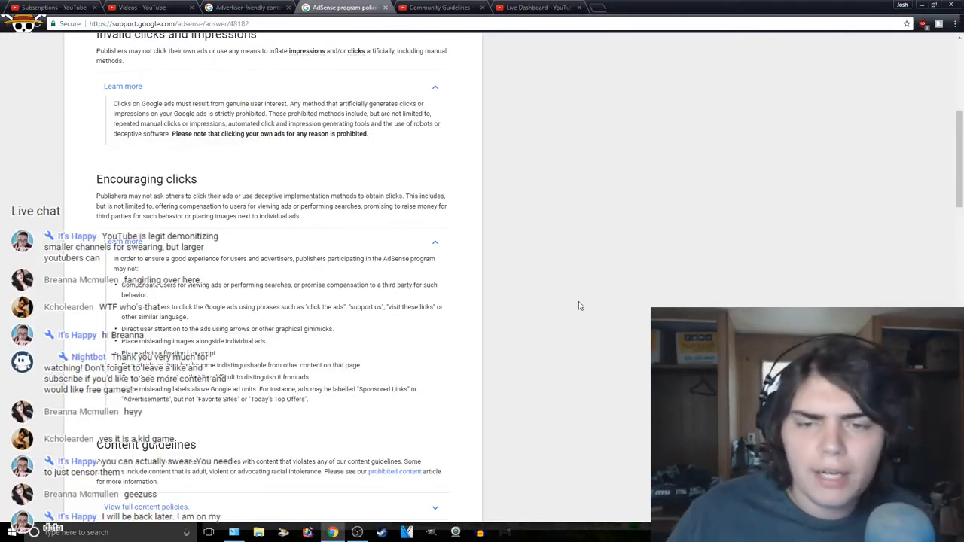
pyautogui.moveTo(579, 307)
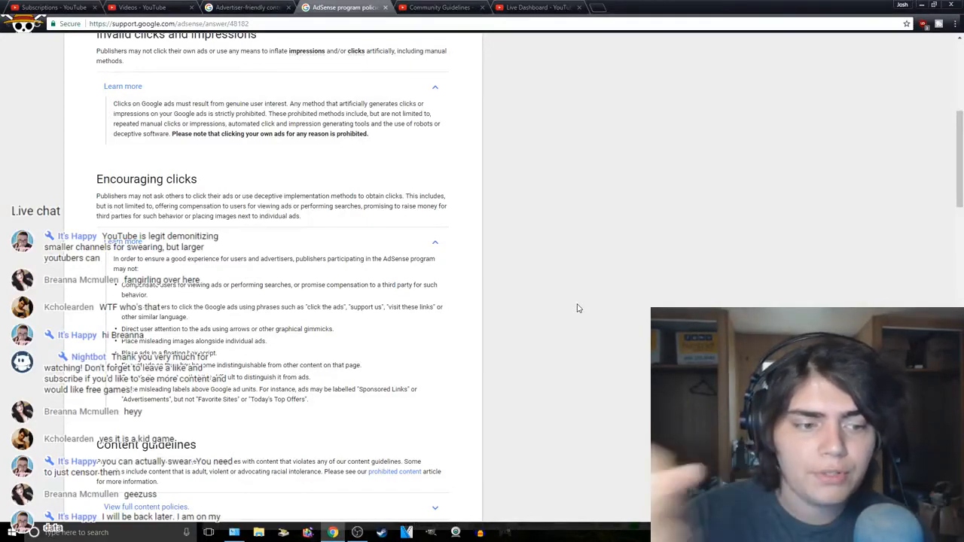
pyautogui.moveTo(591, 297)
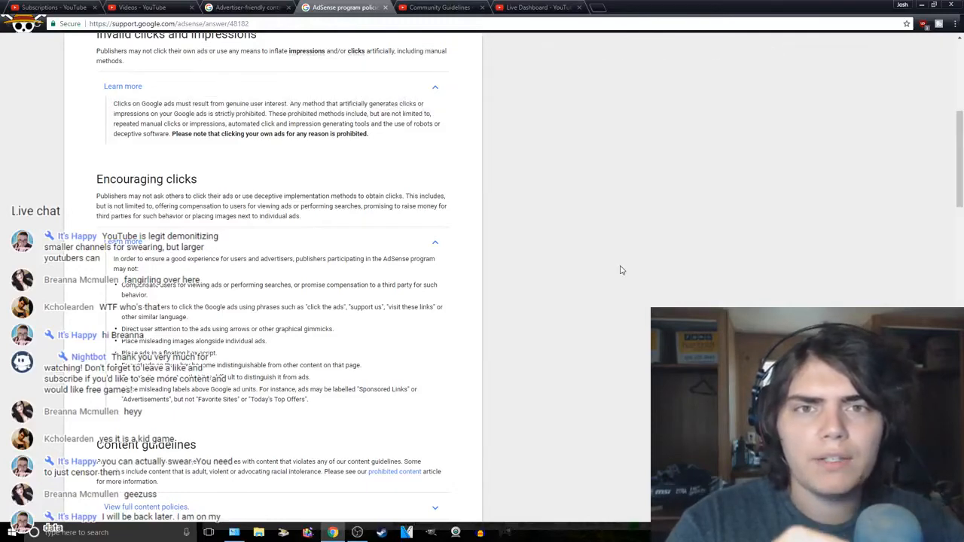
pyautogui.moveTo(642, 256)
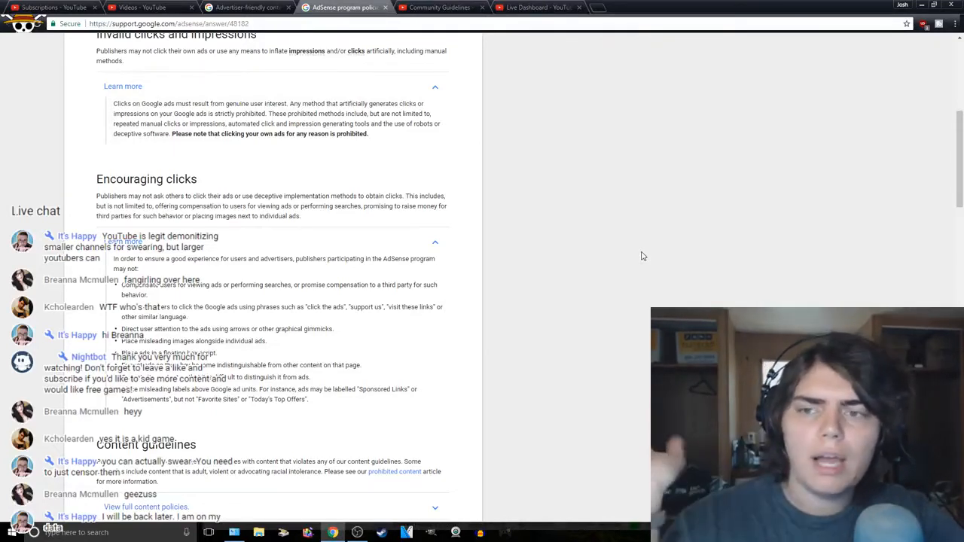
pyautogui.moveTo(672, 186)
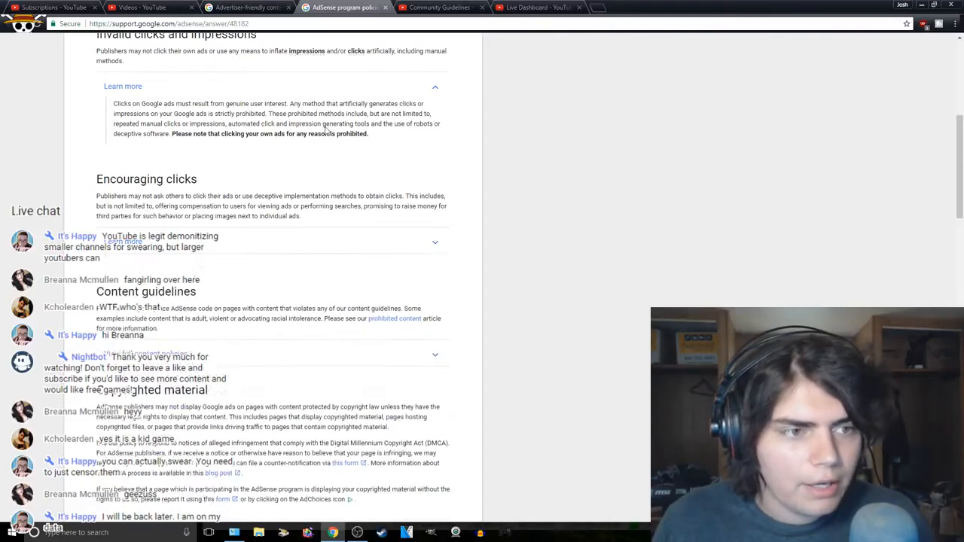
# Collapse Encouraging clicks and expand the full Content guidelines list, scrolling through it
pyautogui.click(440, 83)
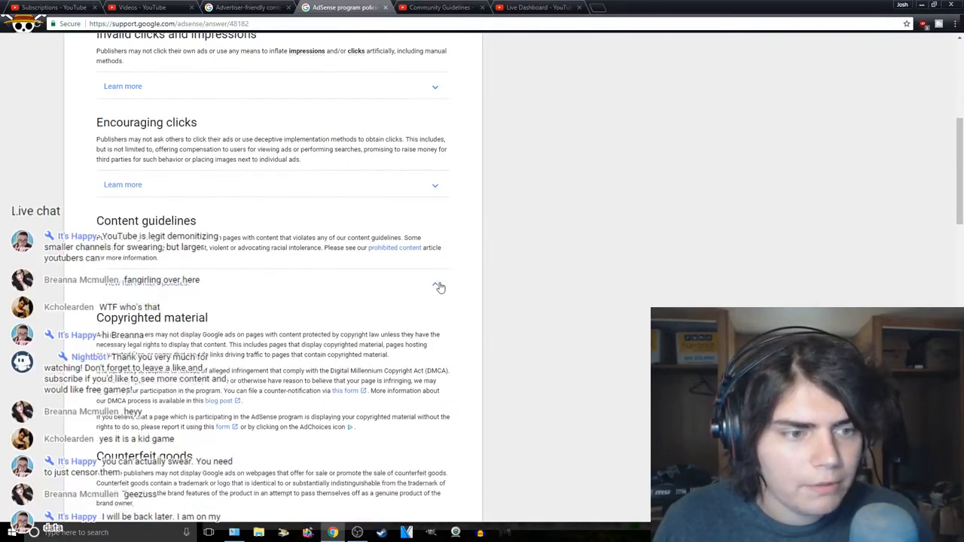
pyautogui.click(145, 182)
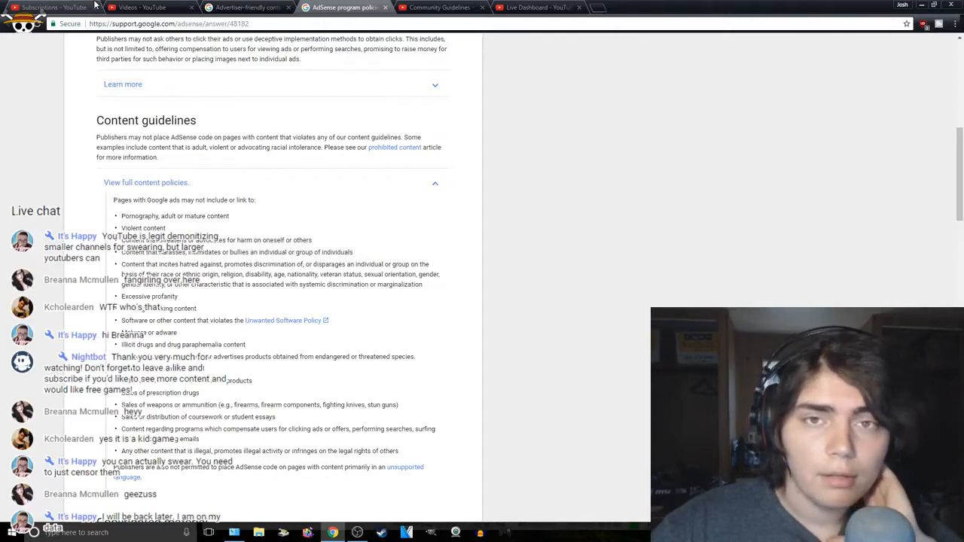
pyautogui.moveTo(134, 6)
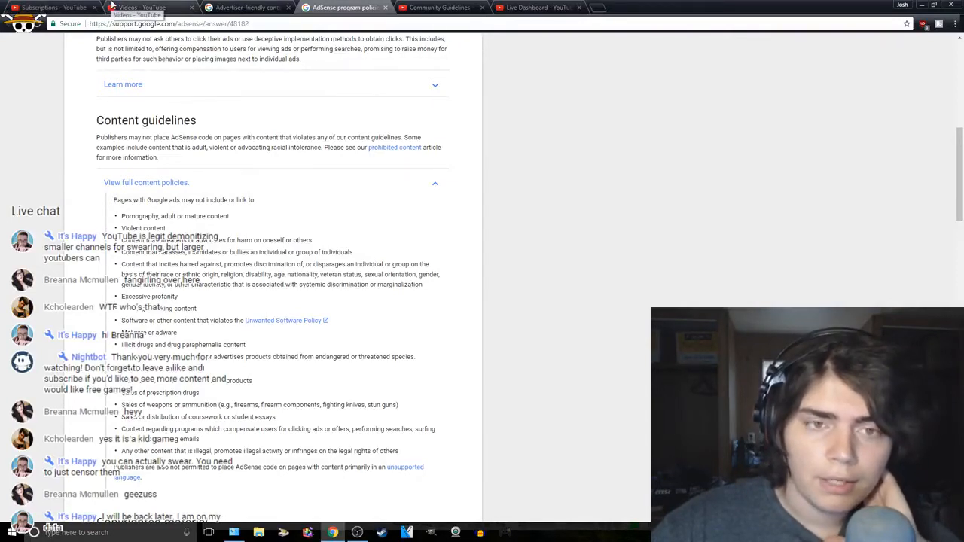
pyautogui.click(244, 10)
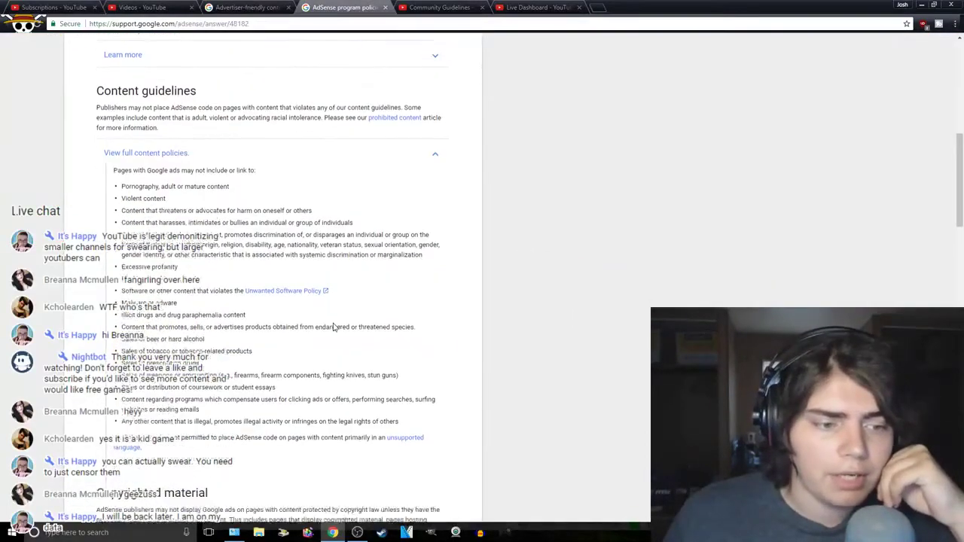
pyautogui.scroll(-3)
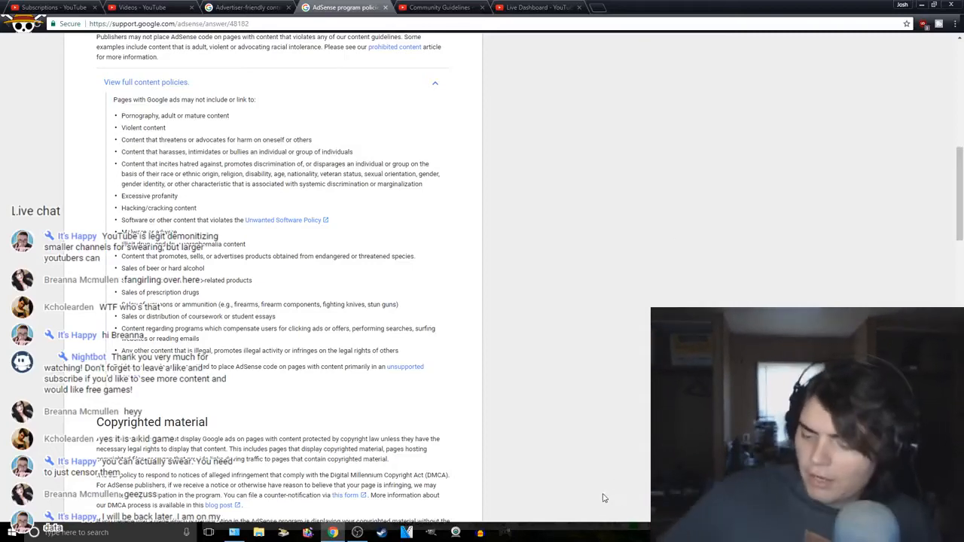
pyautogui.scroll(-3)
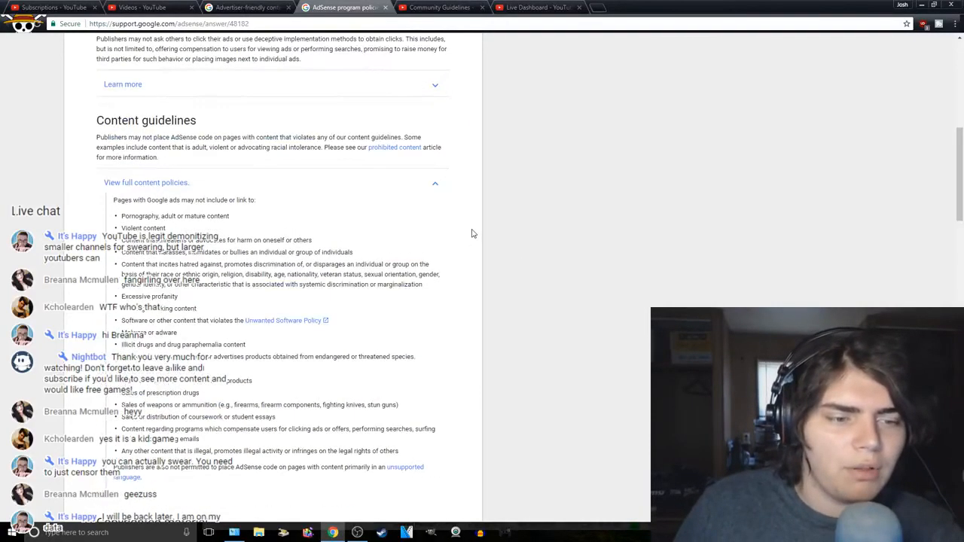
pyautogui.scroll(-3)
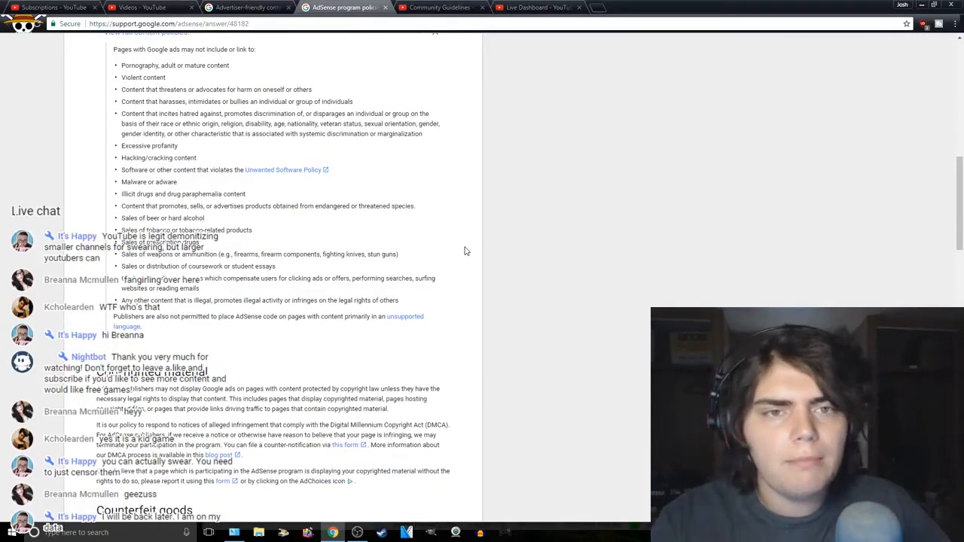
pyautogui.click(538, 9)
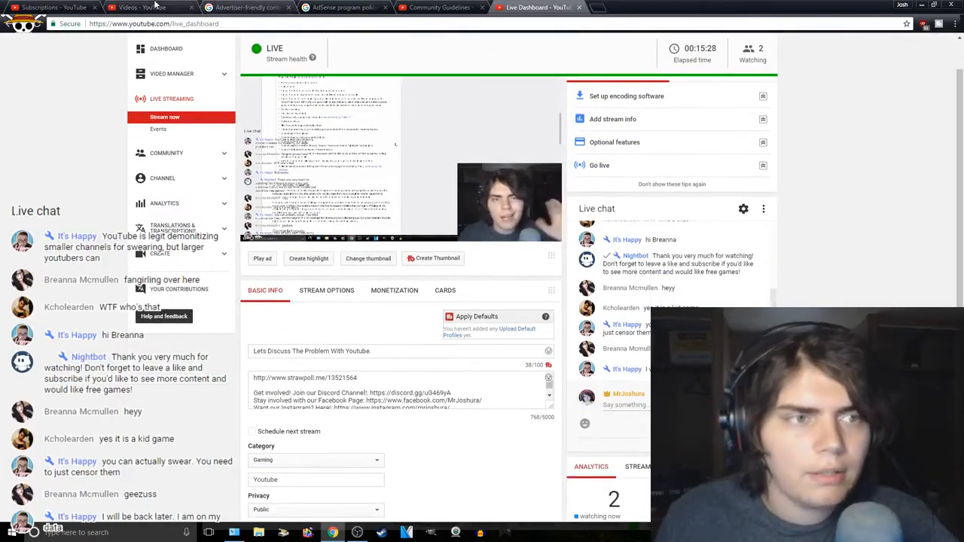
pyautogui.click(344, 9)
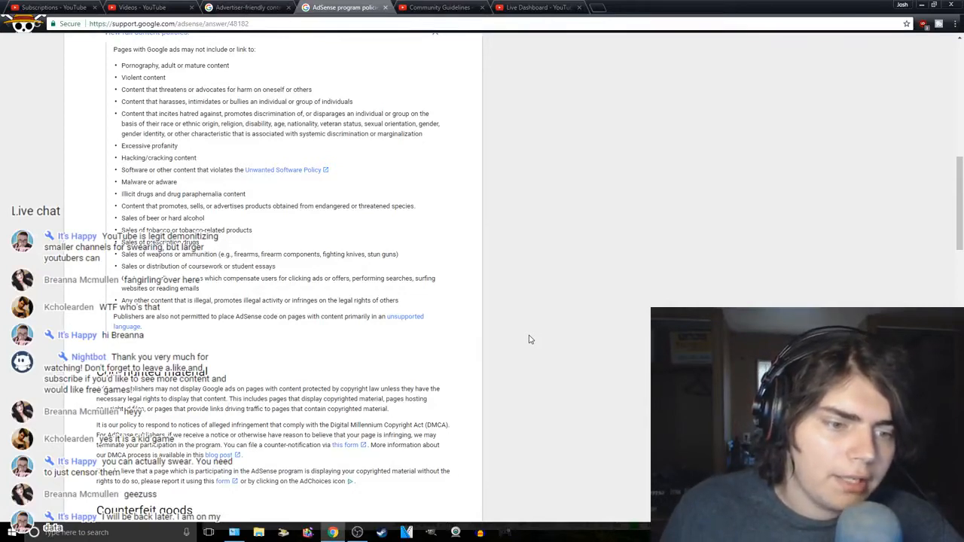
pyautogui.moveTo(524, 344)
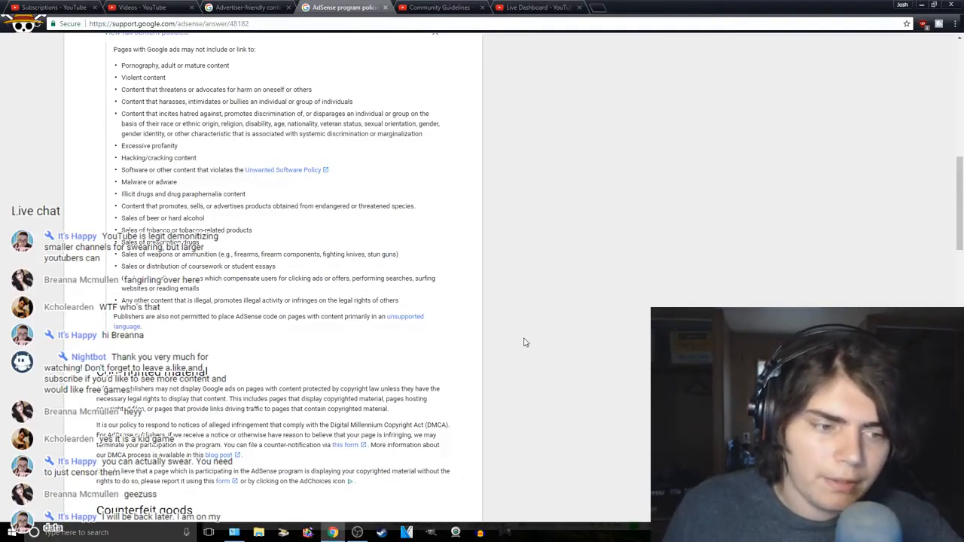
pyautogui.scroll(-3)
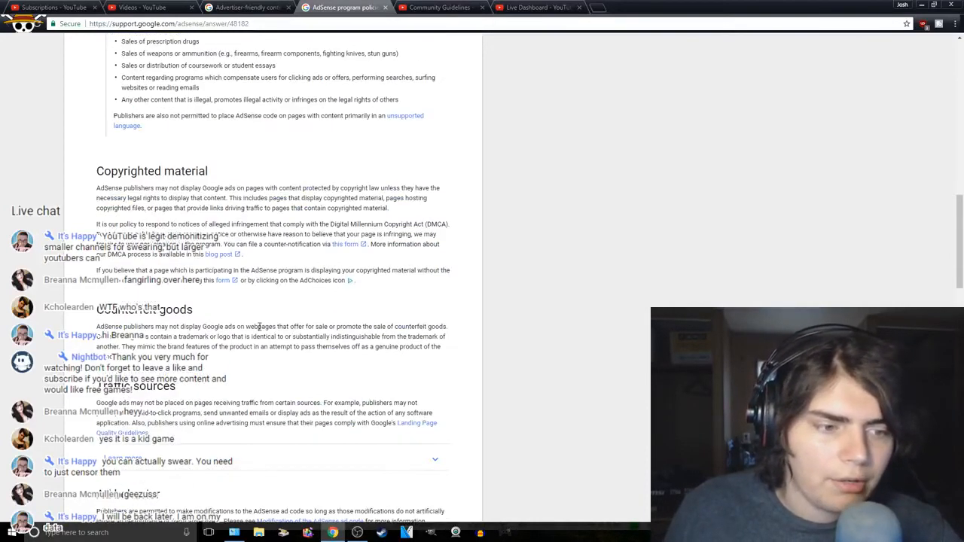
pyautogui.scroll(-3)
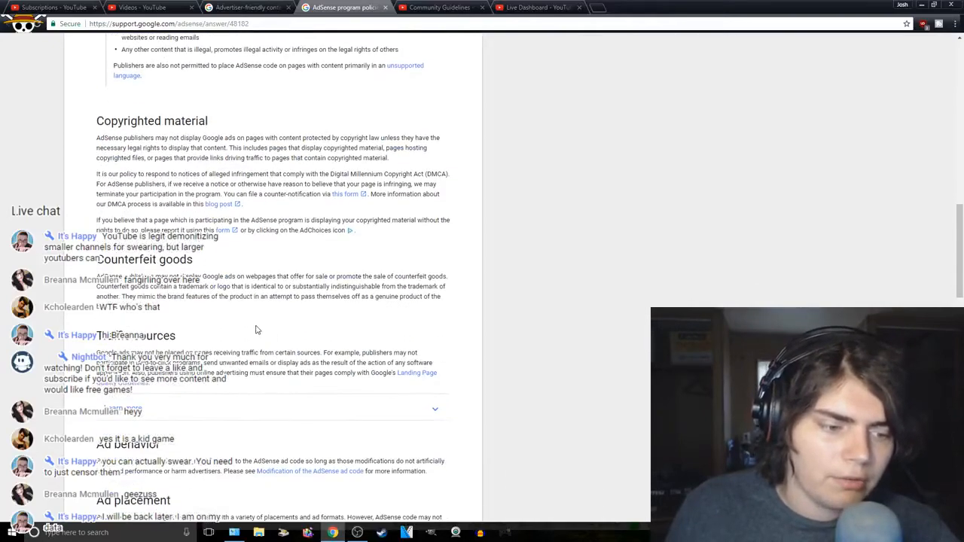
pyautogui.scroll(-3)
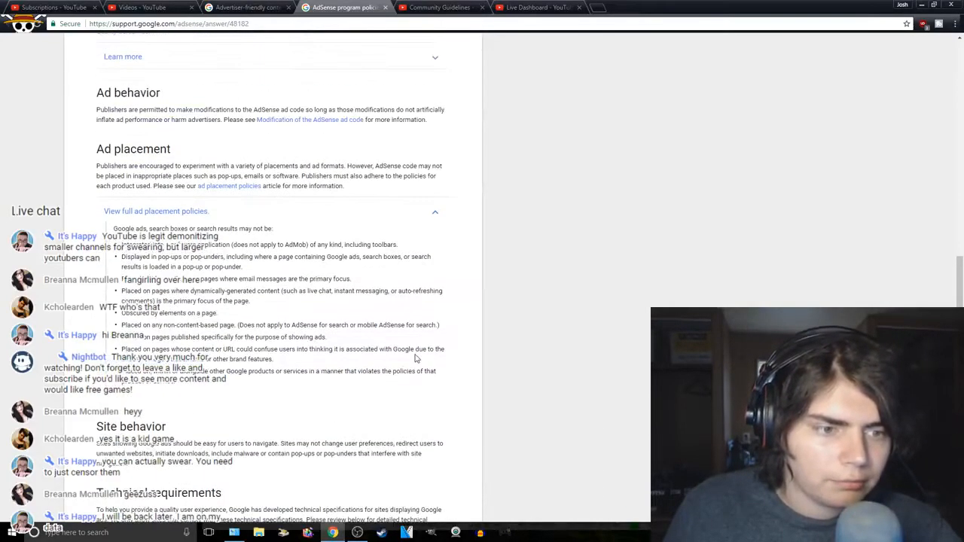
pyautogui.scroll(-3)
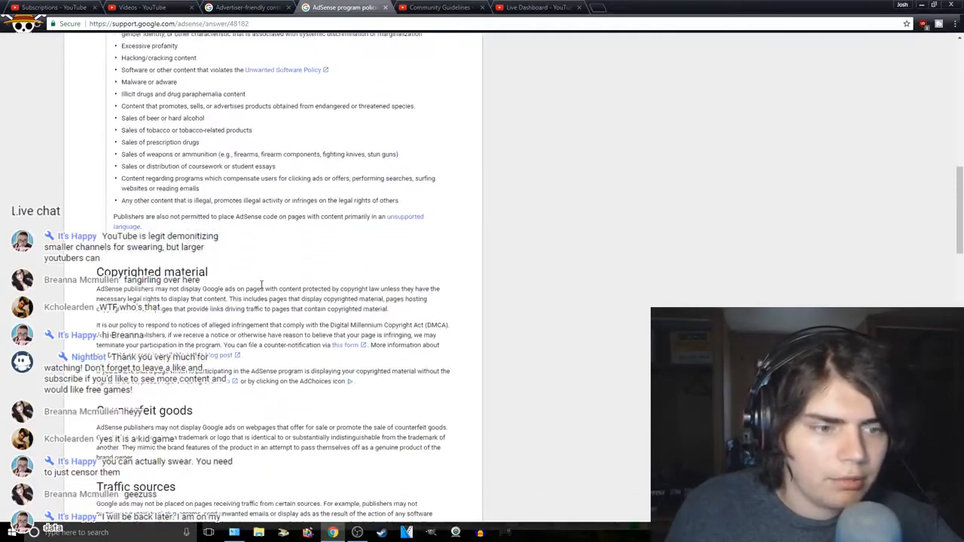
pyautogui.scroll(-3)
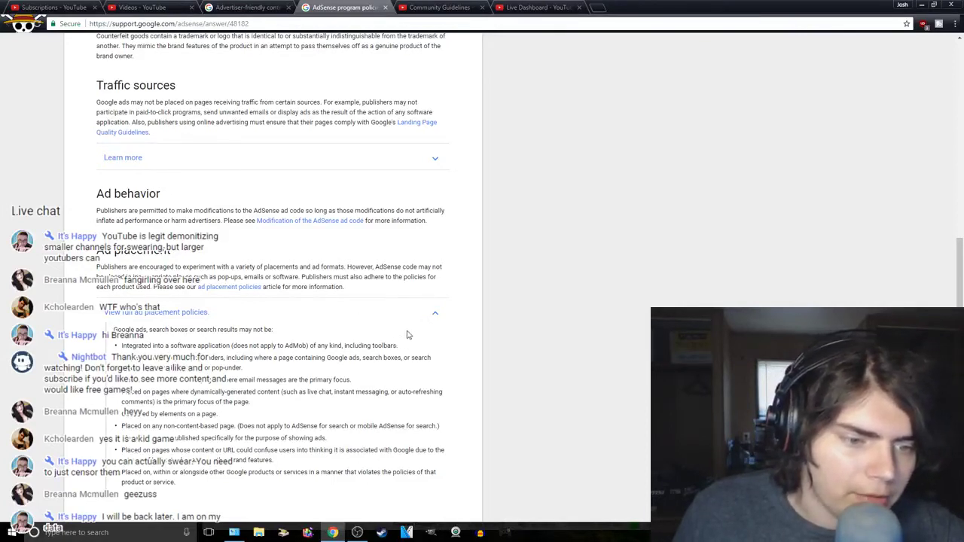
pyautogui.scroll(-3)
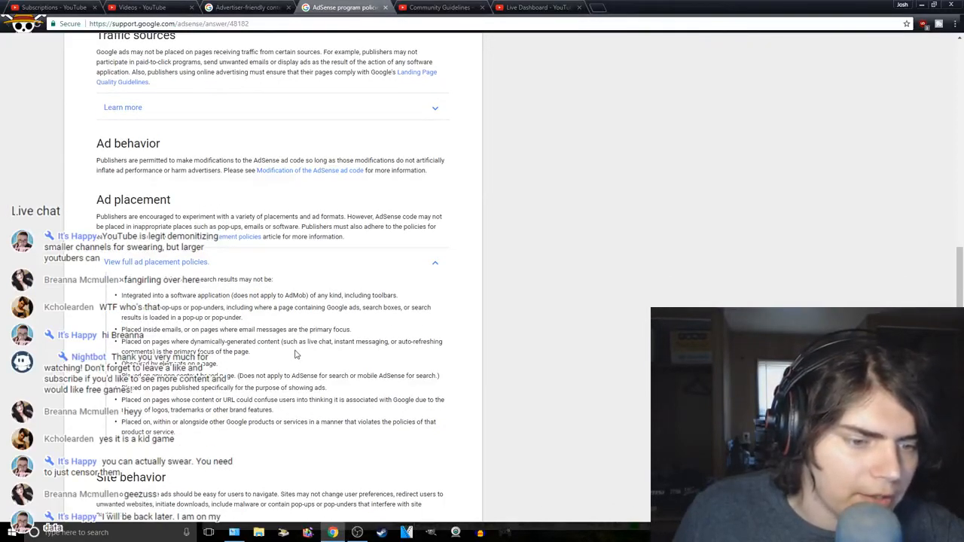
pyautogui.scroll(-3)
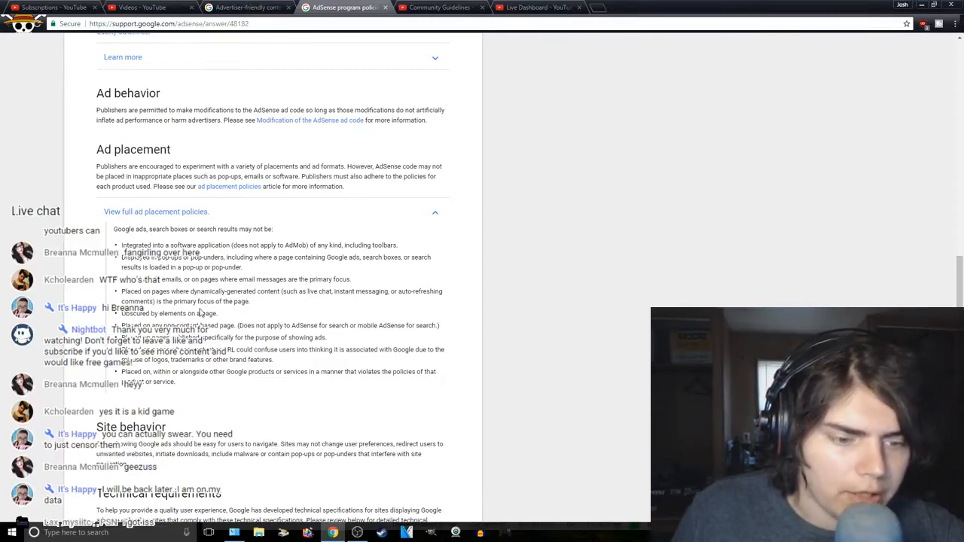
pyautogui.scroll(-3)
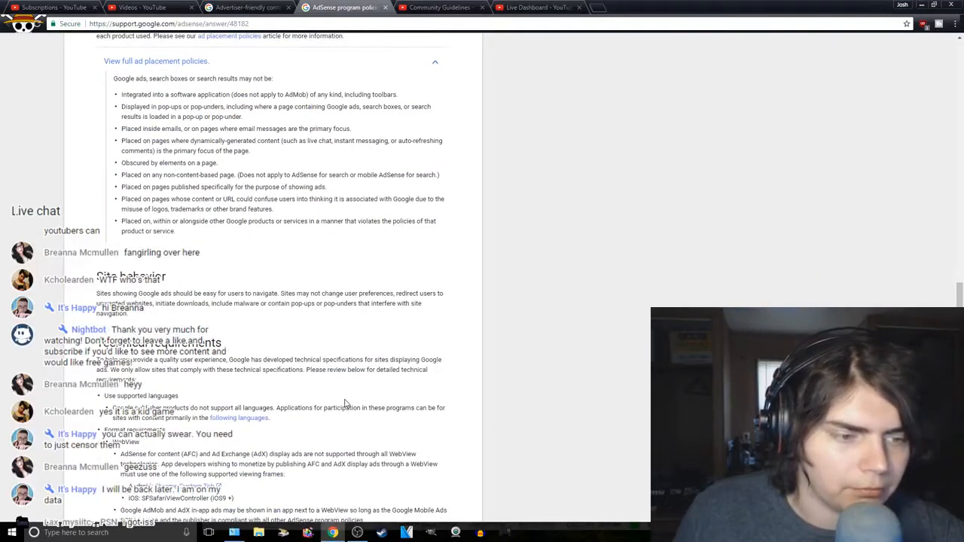
pyautogui.scroll(3)
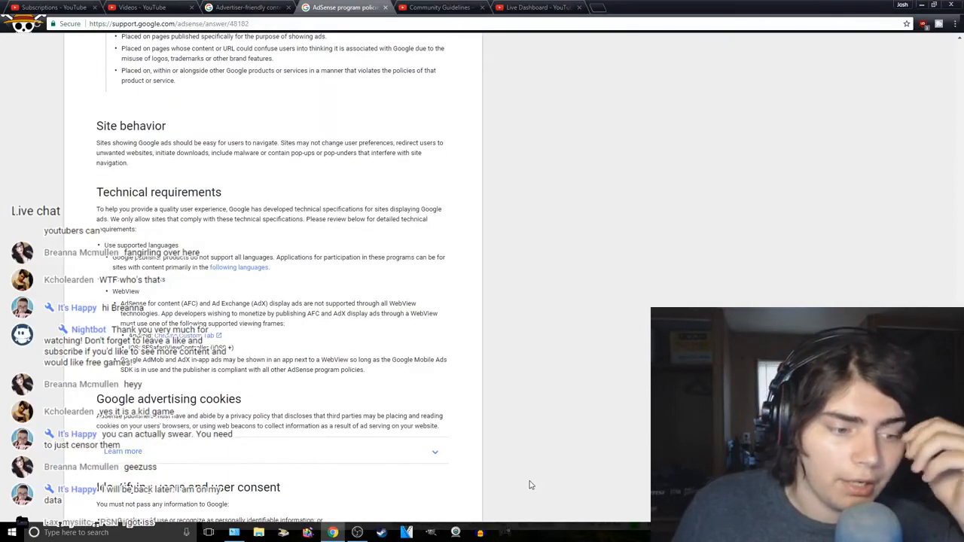
pyautogui.scroll(-3)
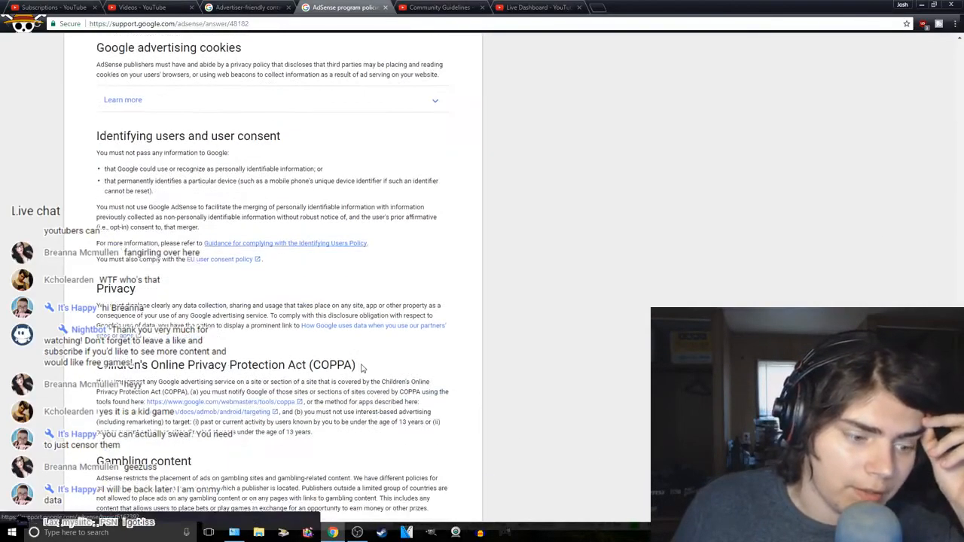
pyautogui.scroll(-3)
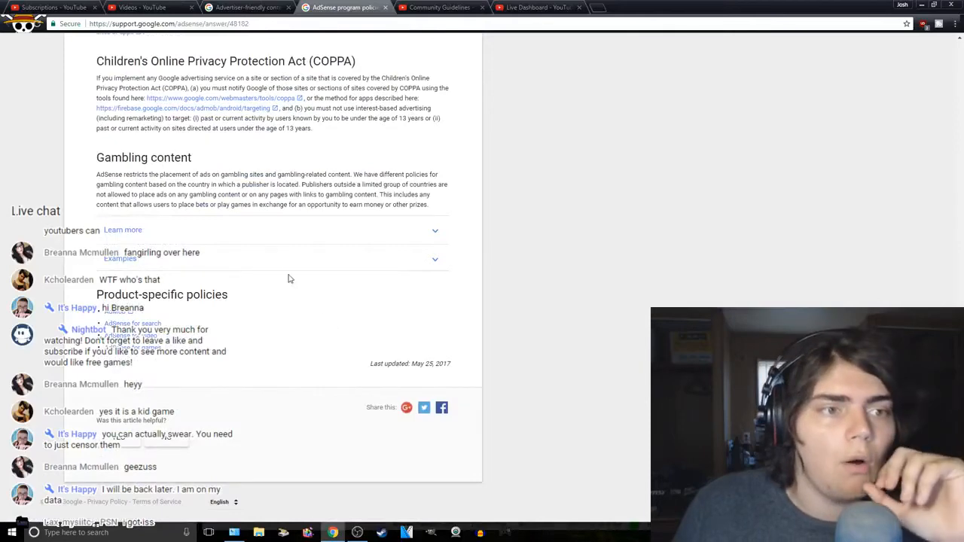
# Glance at Community Guidelines, then show the Shadow Warrior video's monetization details from Video Manager
pyautogui.click(134, 9)
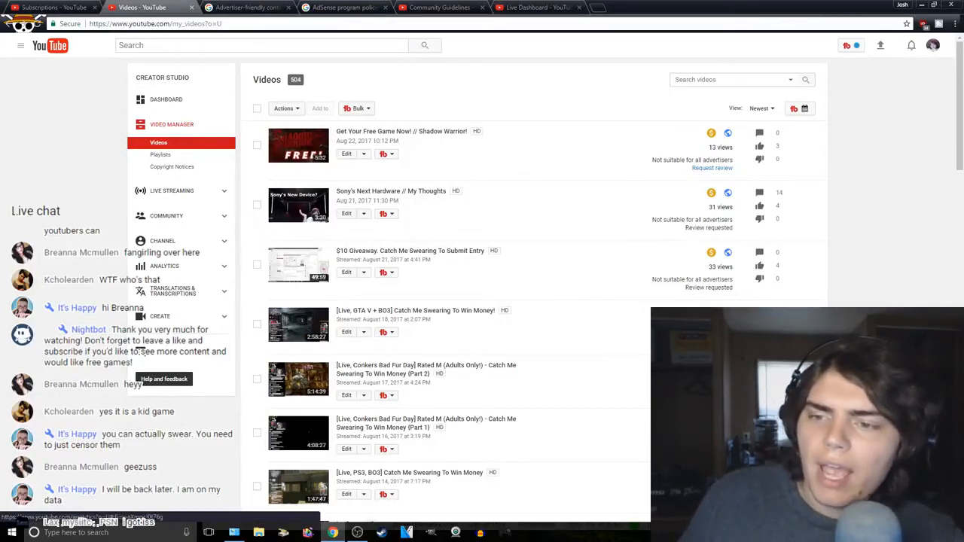
pyautogui.moveTo(708, 199)
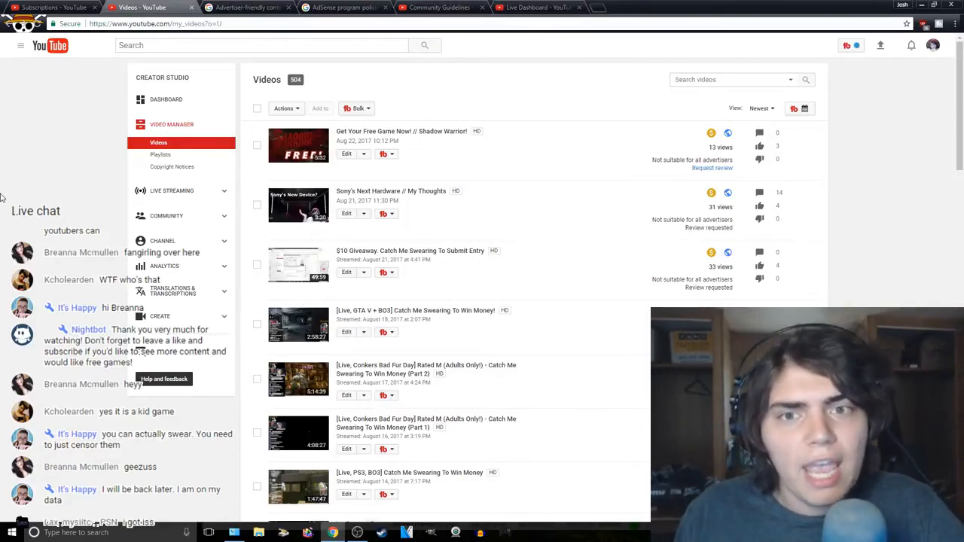
pyautogui.click(440, 8)
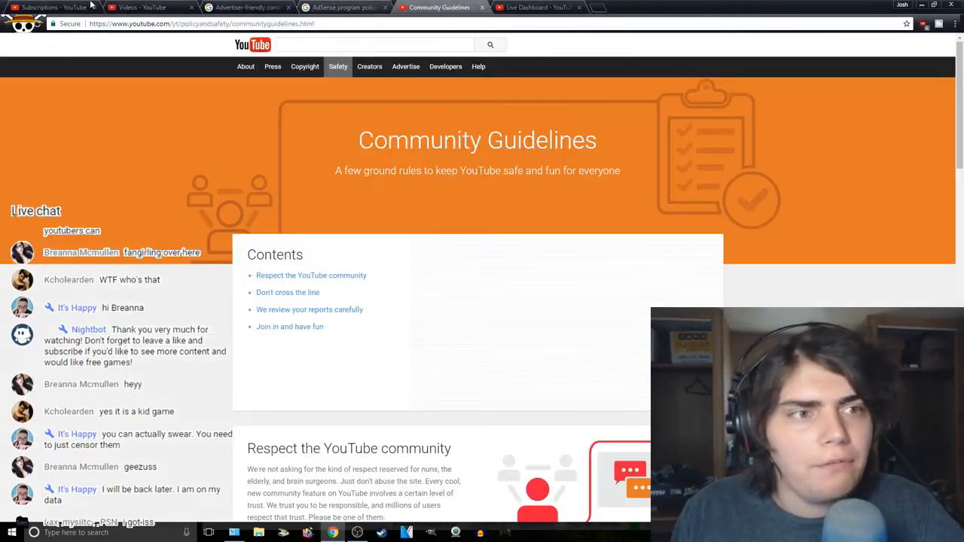
pyautogui.click(139, 7)
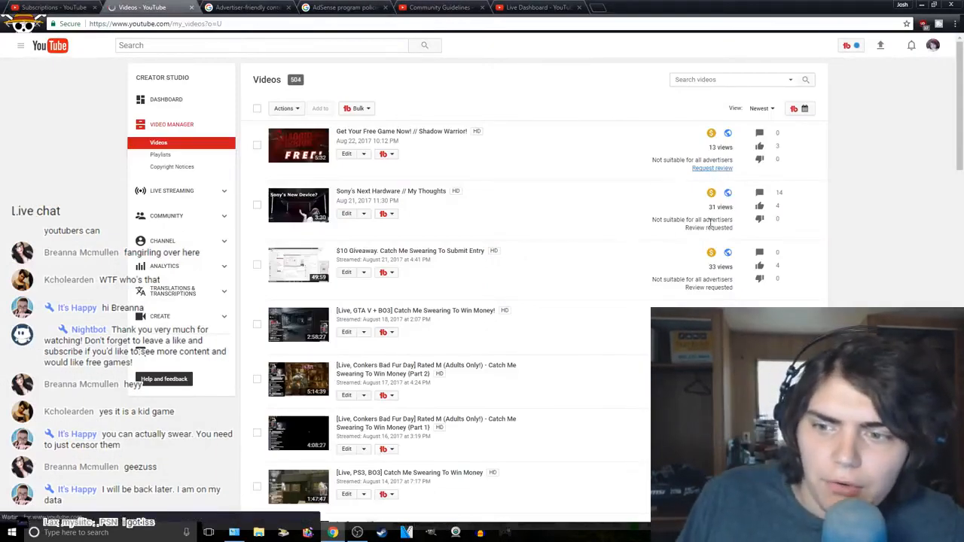
pyautogui.click(348, 154)
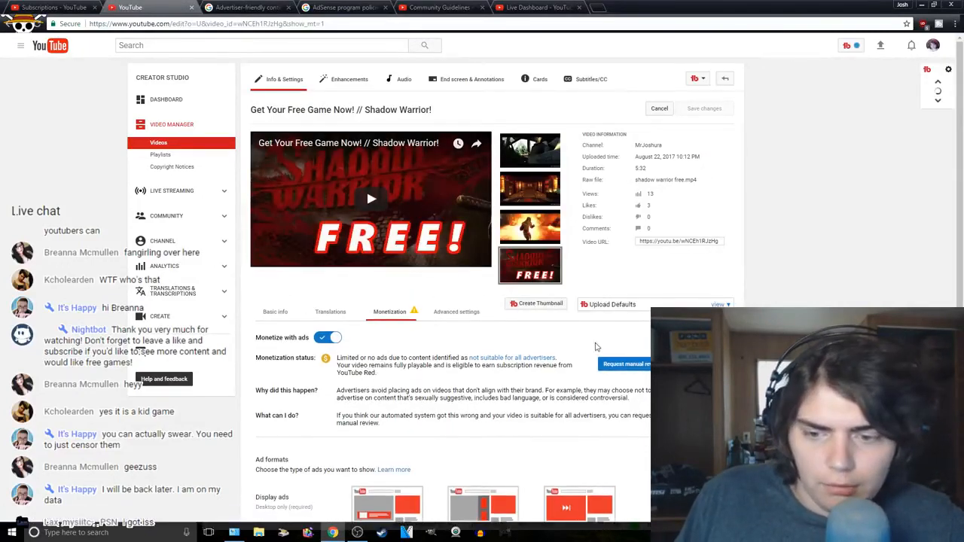
# Submit a manual review for Shadow Warrior, confirming it is suitable for all advertisers
pyautogui.click(633, 363)
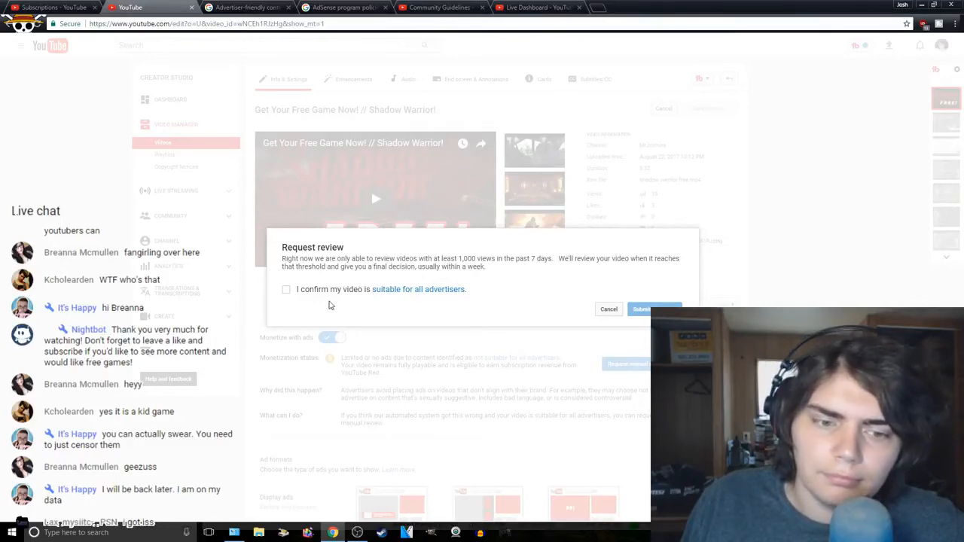
pyautogui.click(286, 289)
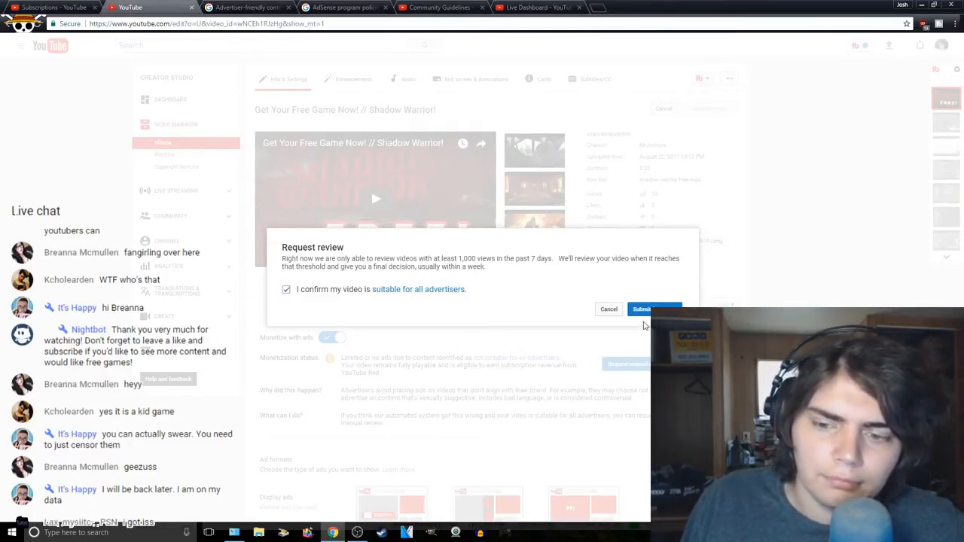
pyautogui.click(654, 309)
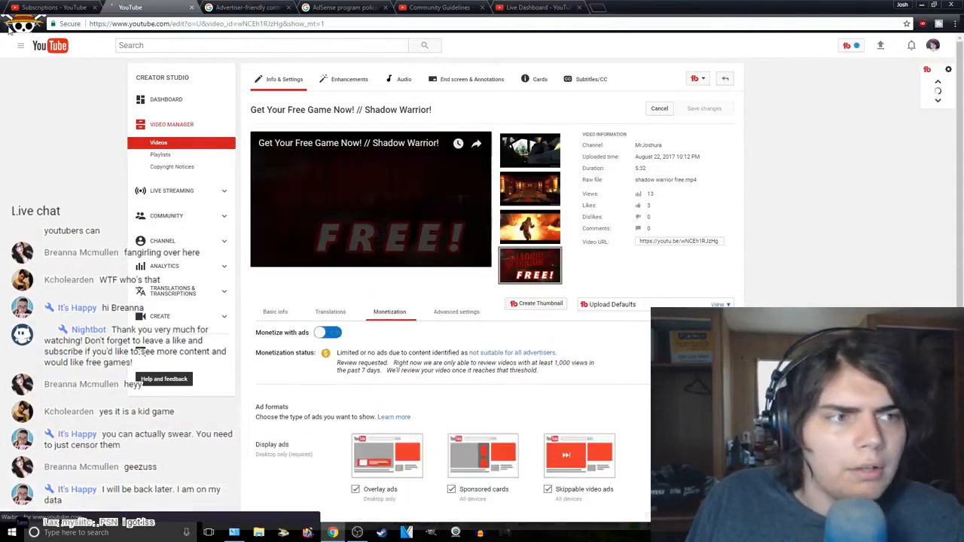
pyautogui.click(326, 333)
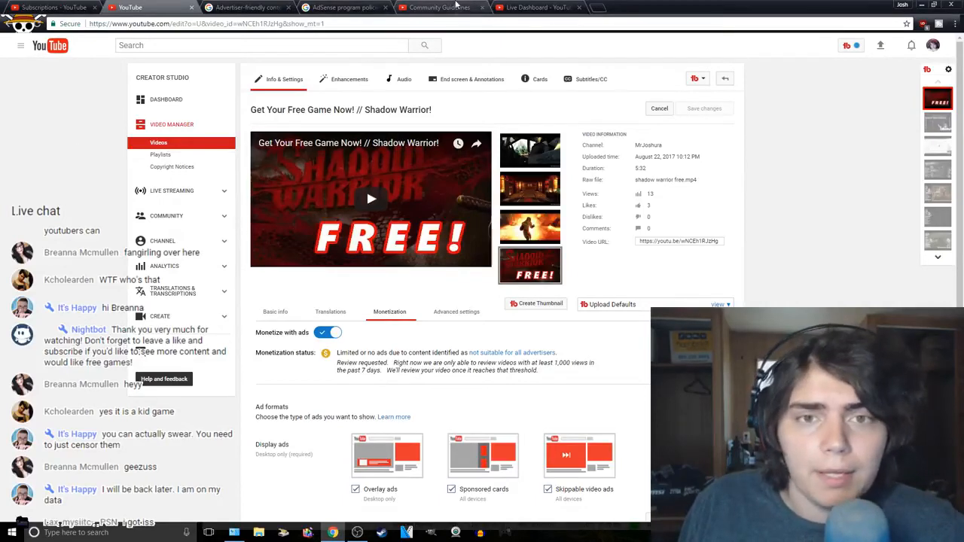
# Return from Analytics to the video list showing Shadow Warrior marked Review requested
pyautogui.click(535, 6)
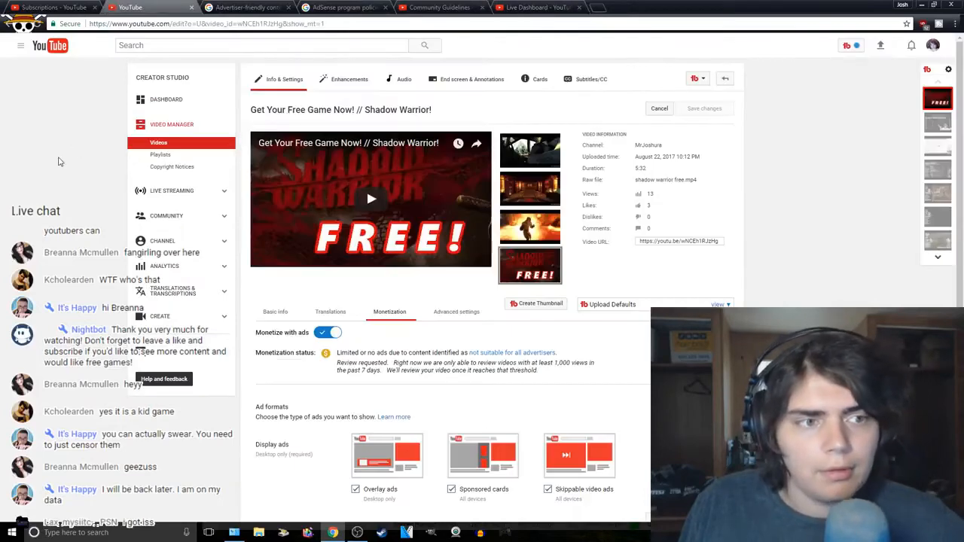
pyautogui.moveTo(73, 187)
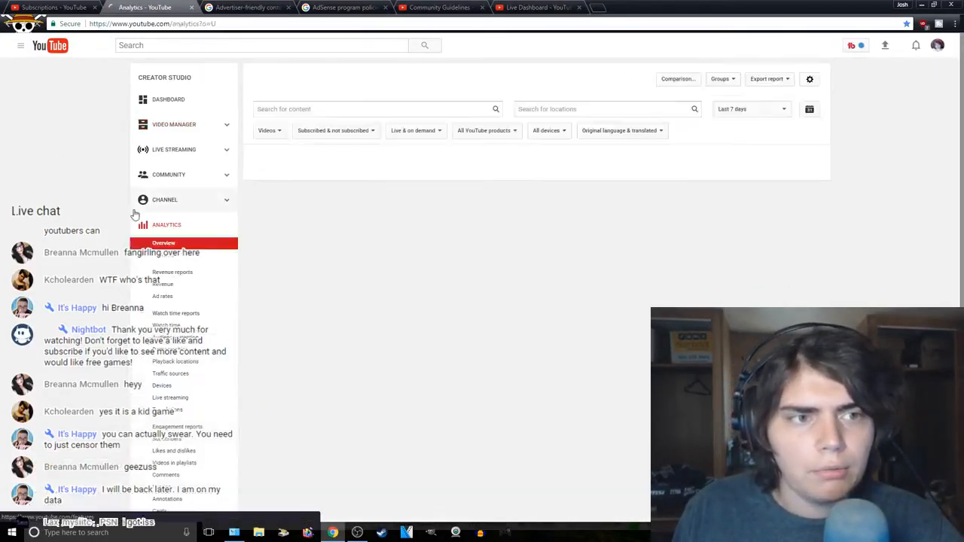
pyautogui.click(174, 124)
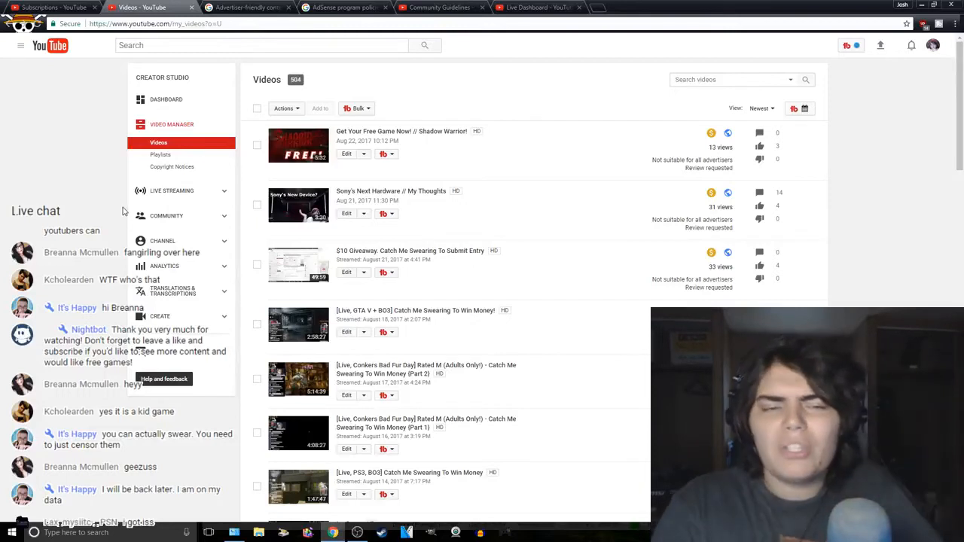
pyautogui.moveTo(172, 172)
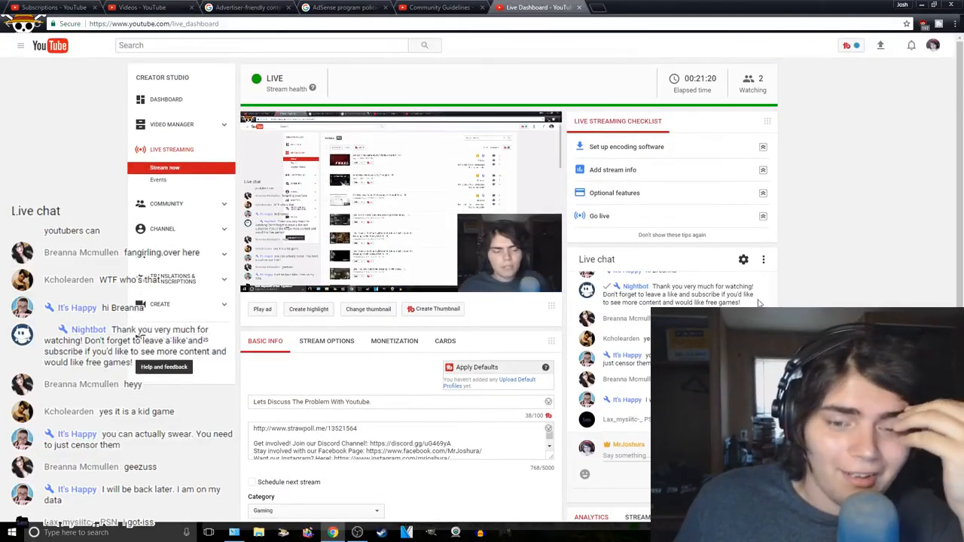
# Return to the uploaded video list with Shadow Warrior still marked Review requested
pyautogui.click(172, 124)
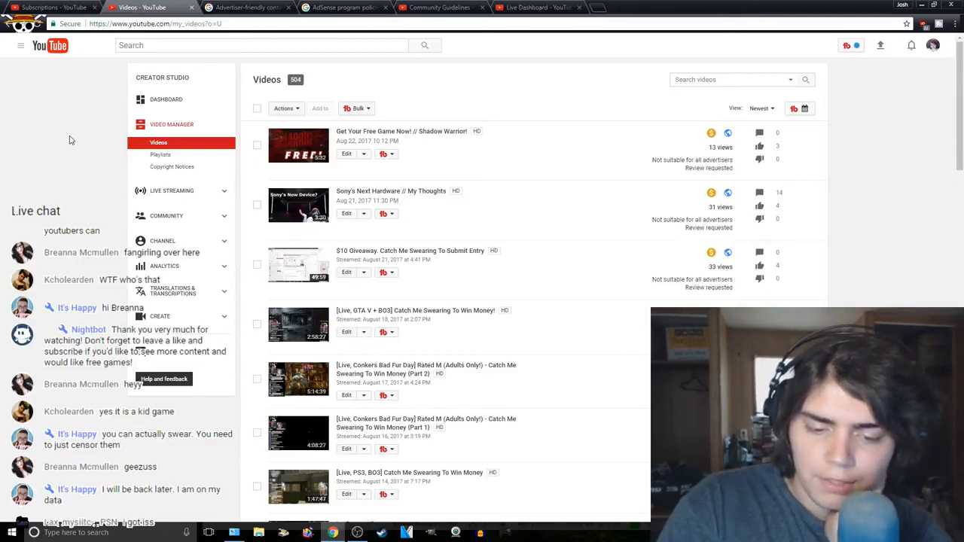
pyautogui.moveTo(62, 144)
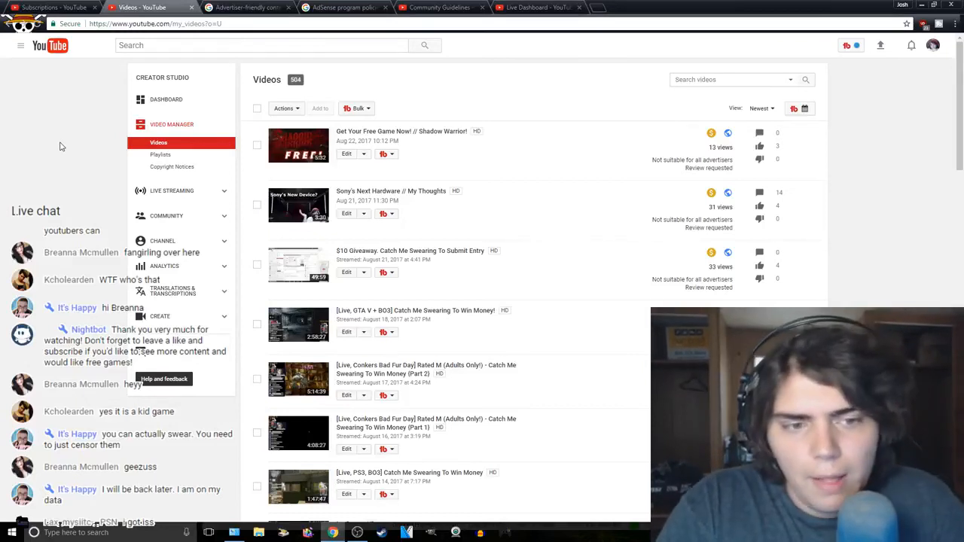
pyautogui.moveTo(72, 133)
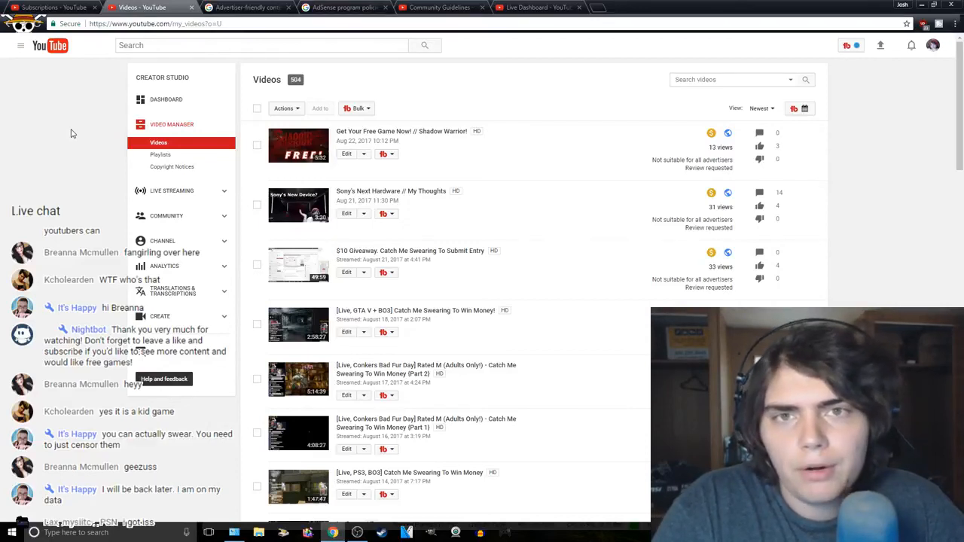
pyautogui.moveTo(85, 108)
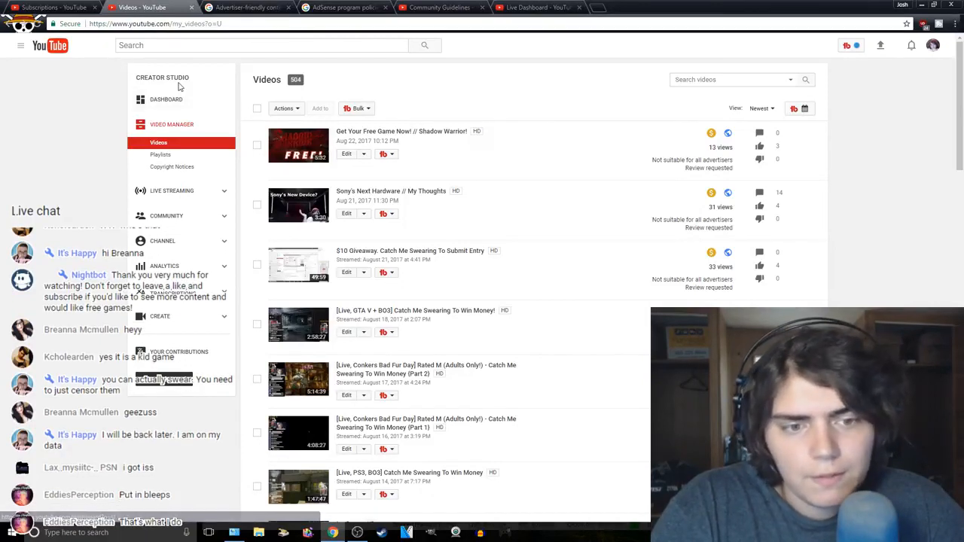
pyautogui.moveTo(205, 62)
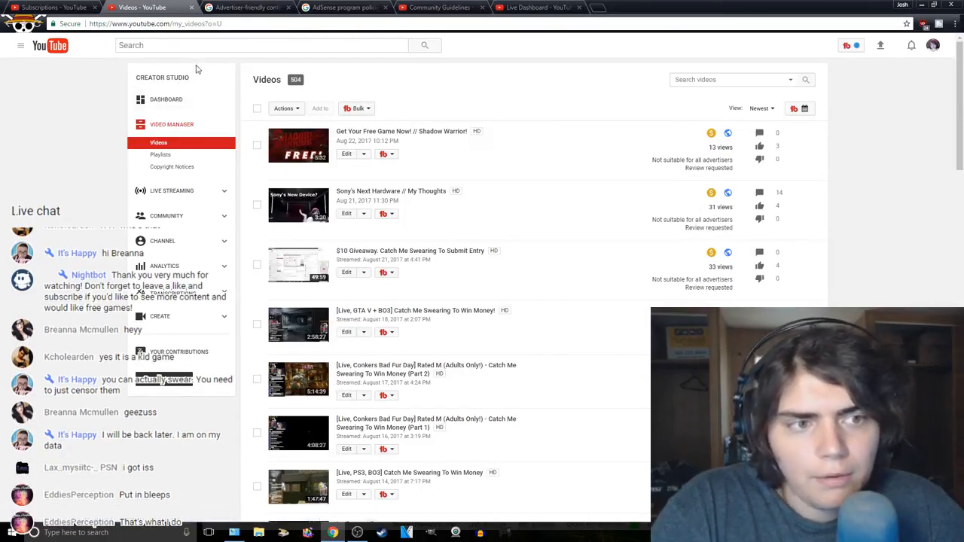